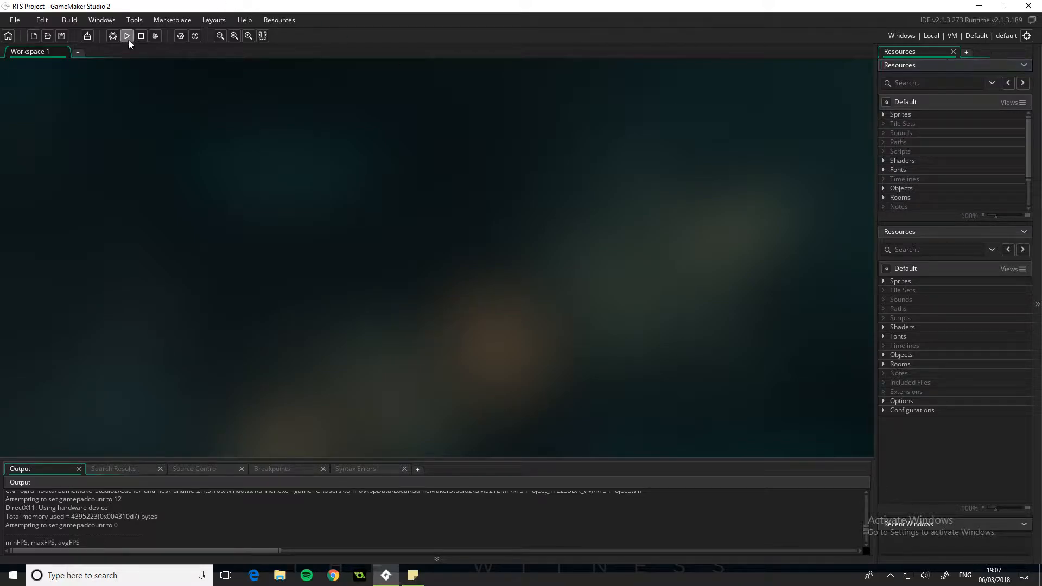
- Run the game to view the resource and population overlay, close it, and expand Objects
click(127, 36)
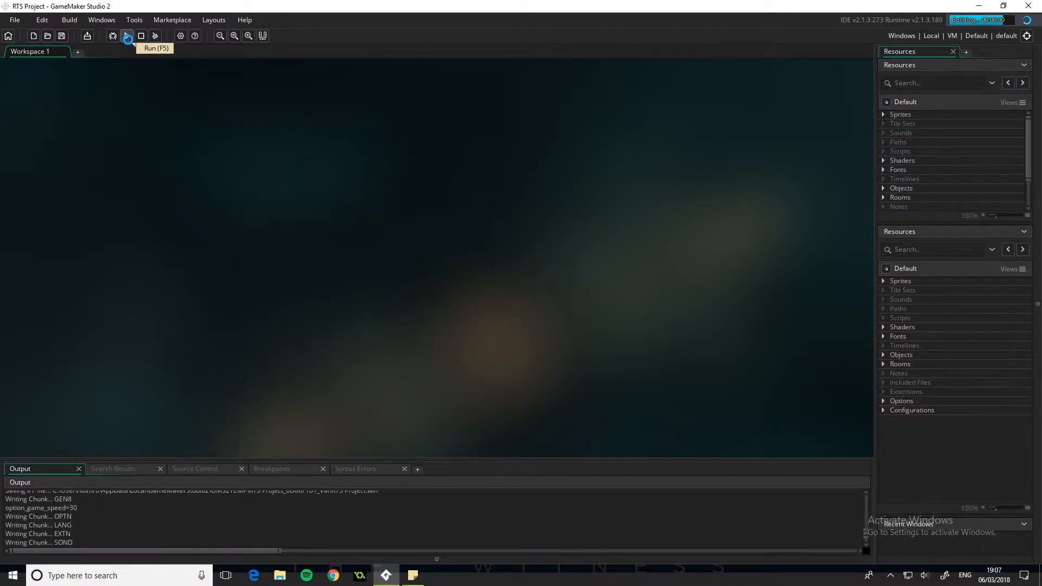
click(127, 36)
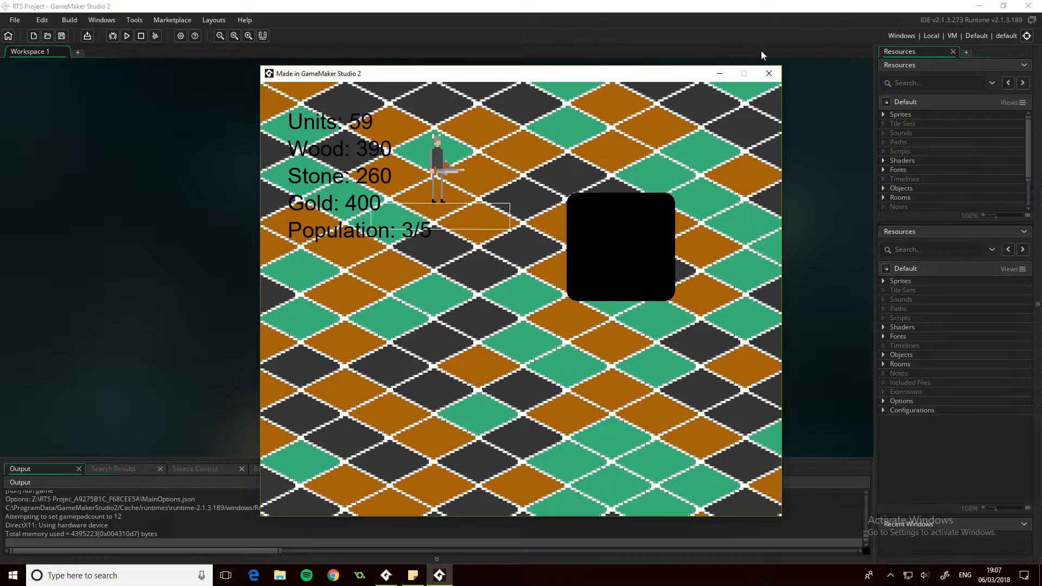
click(769, 73)
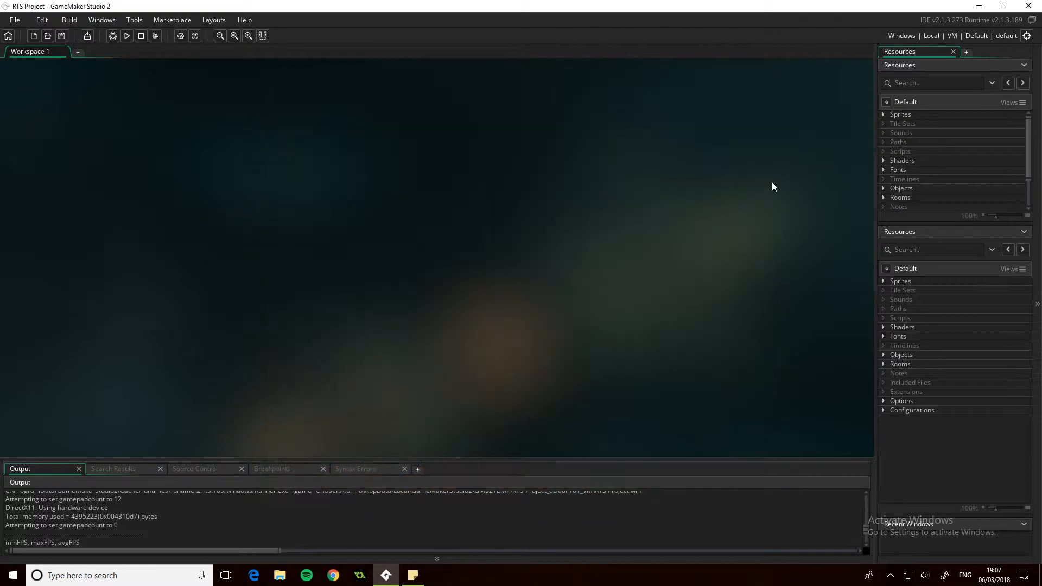
click(884, 189)
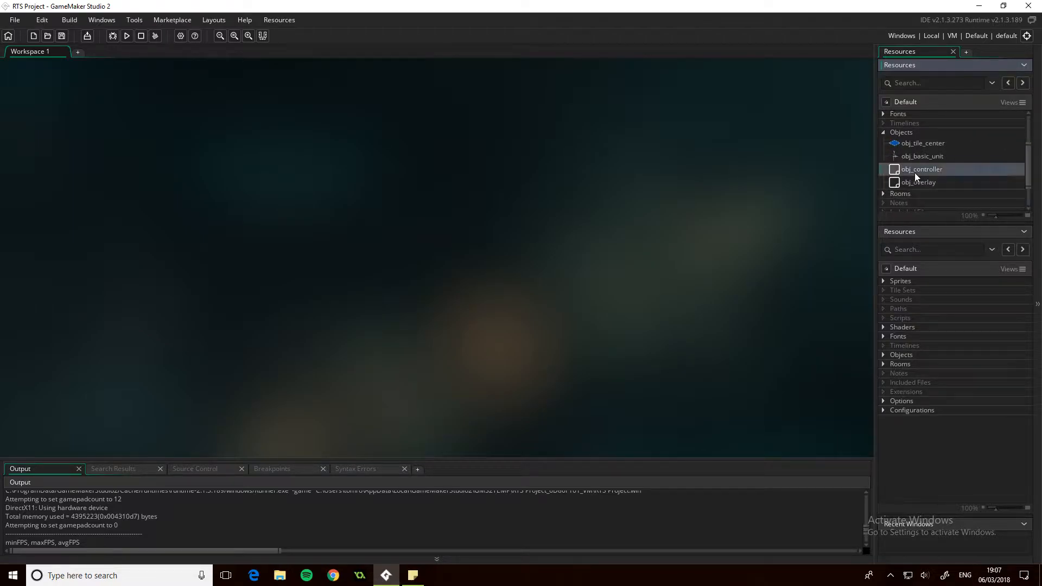
- Review obj_controller's Create and Global Left Pressed code, then open obj_overlay's events
double_click(921, 169)
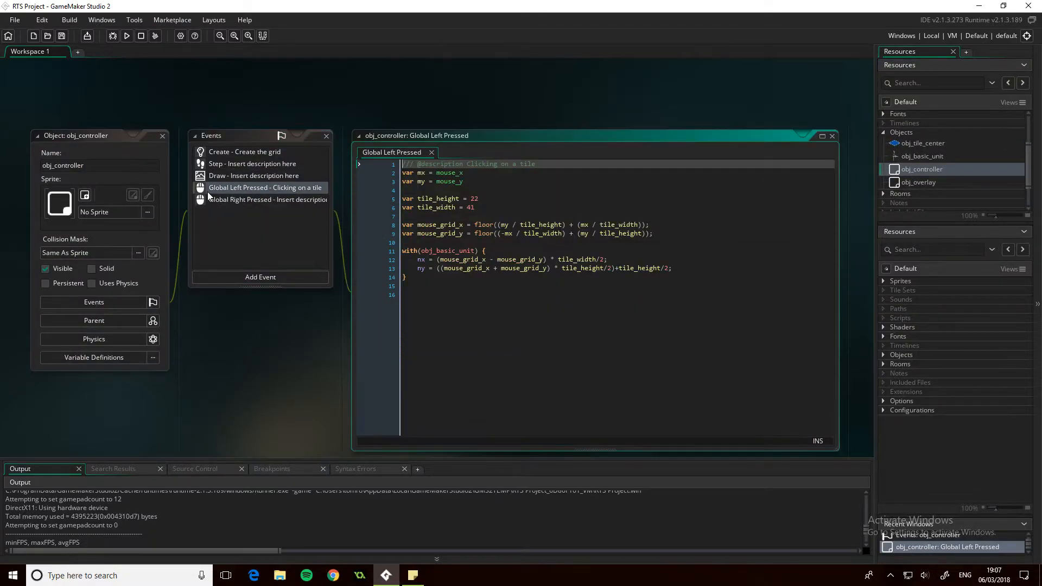
click(244, 151)
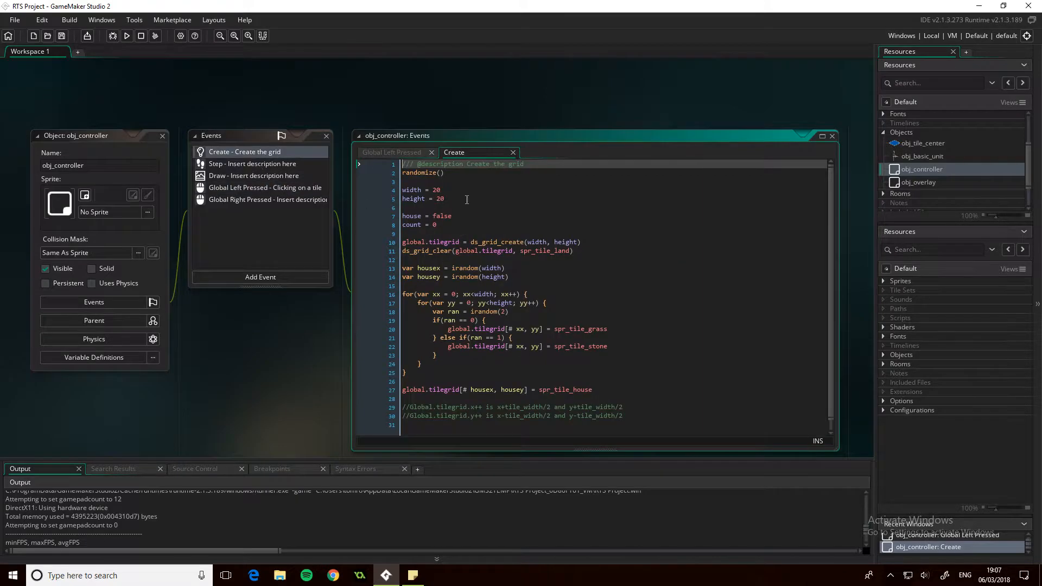
click(263, 188)
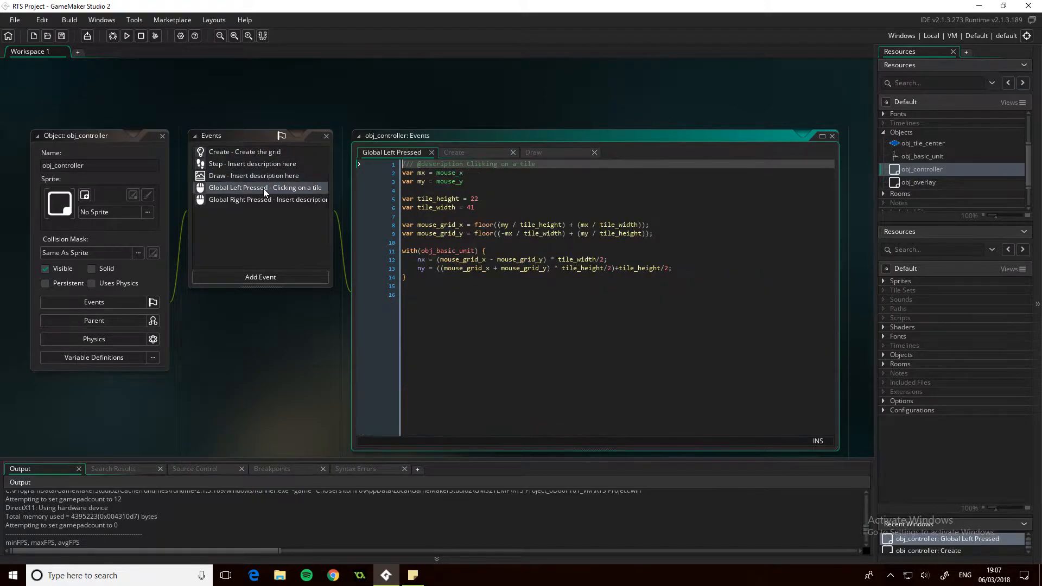
click(253, 175)
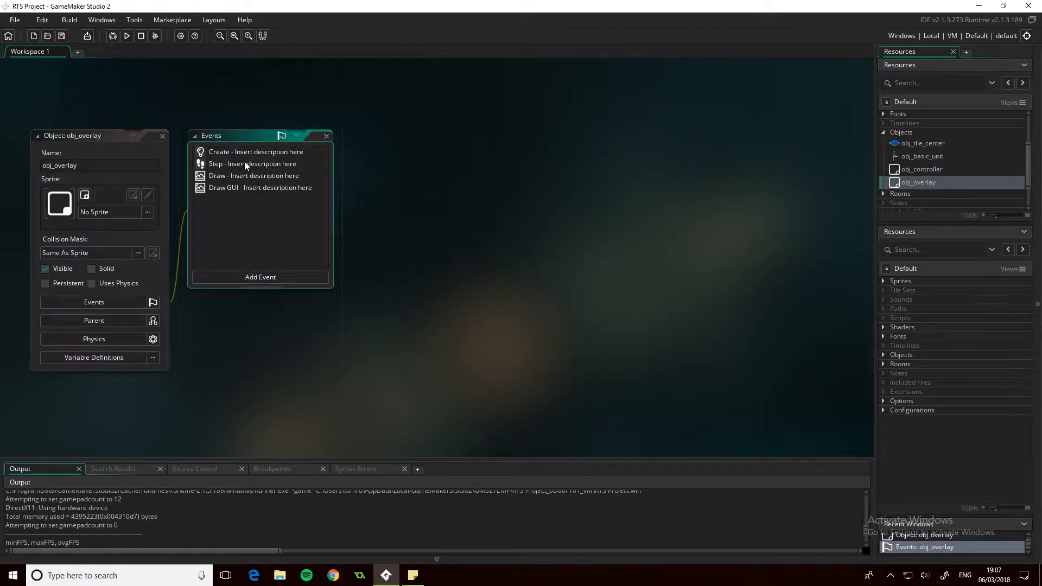
- Change mouse_check_button to mouse_check_button_pressed in obj_overlay's Step event
double_click(253, 163)
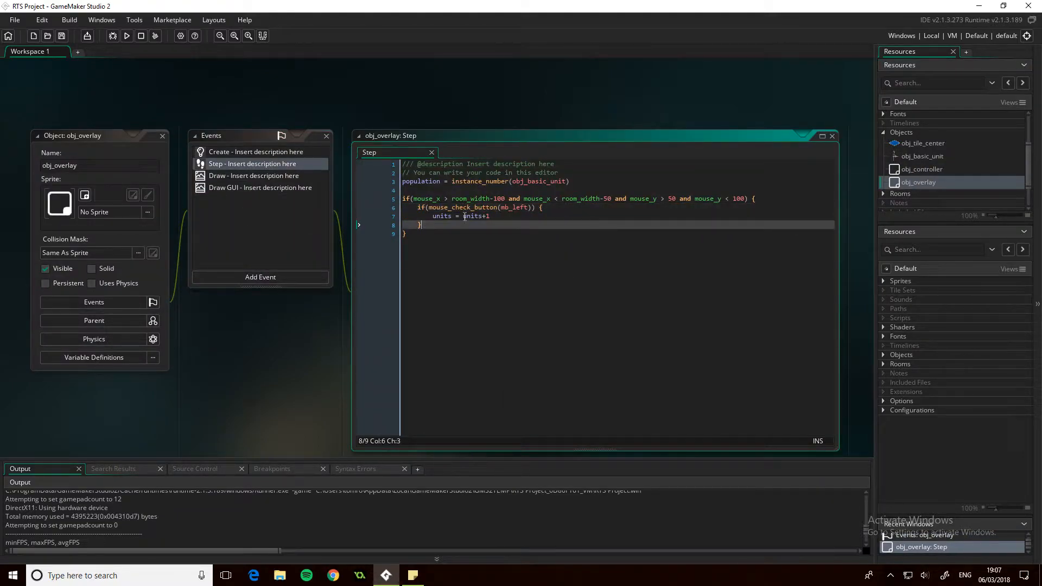
click(470, 207)
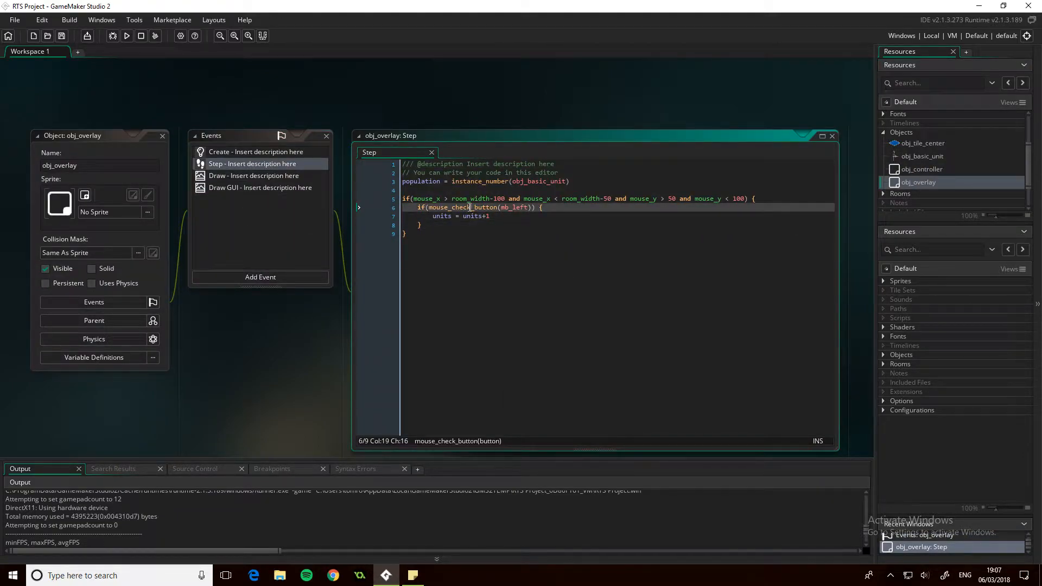
click(245, 19)
text(_pressed)
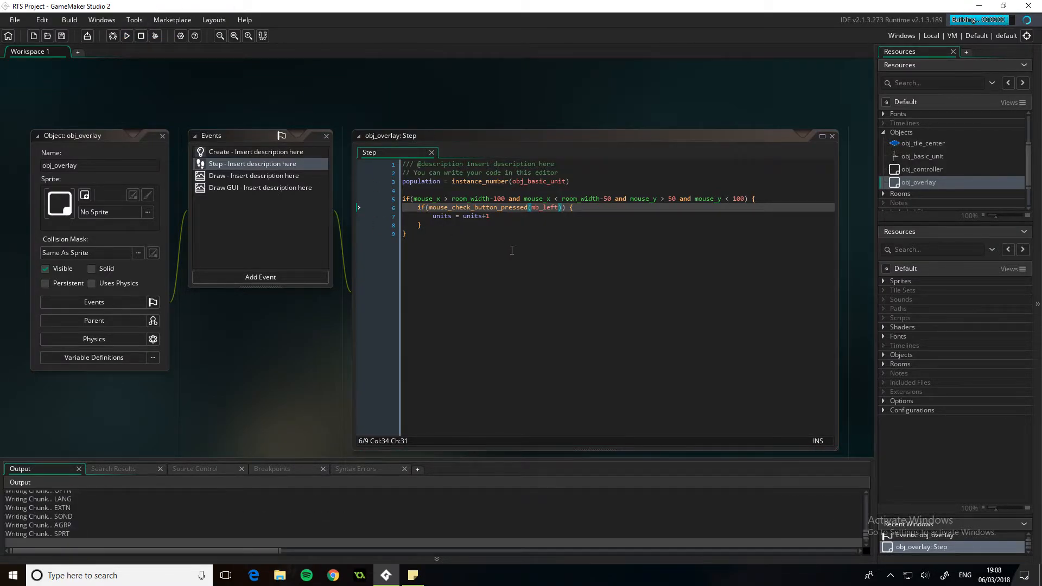
- Run the game to try the button, then close it and return to the Step code
click(127, 35)
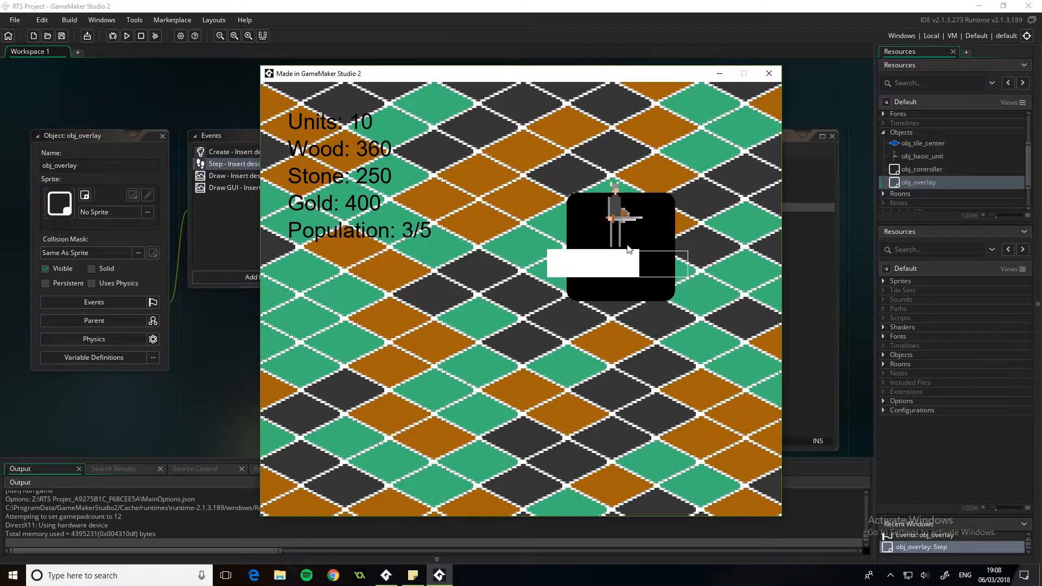
click(769, 74)
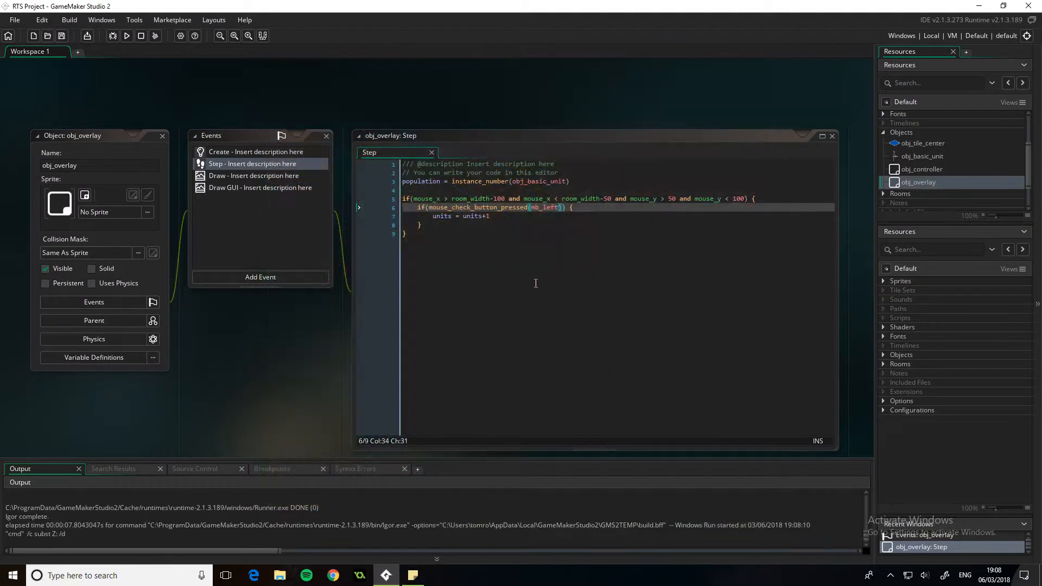
click(491, 216)
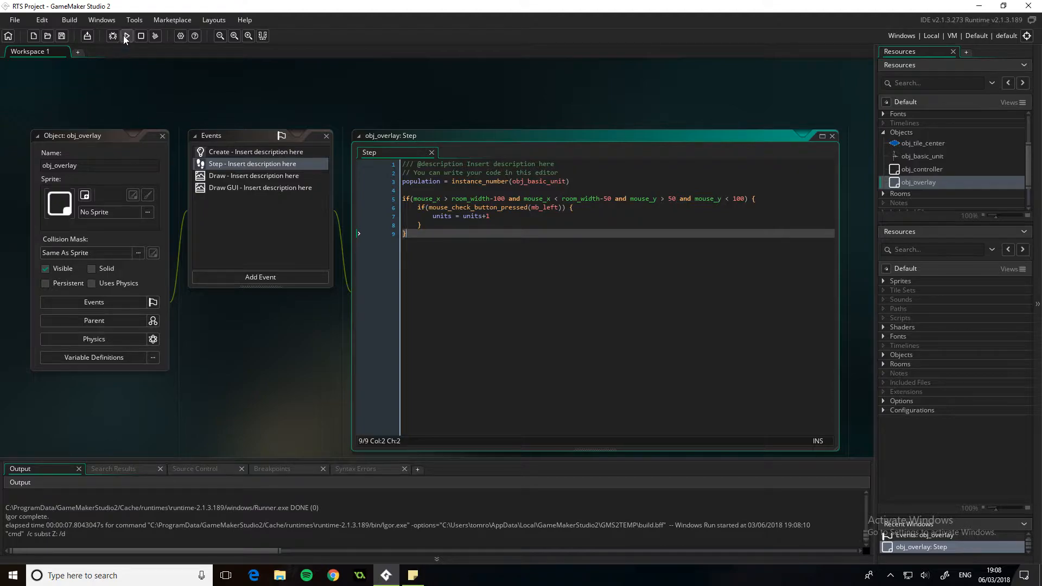
- Replace units = units+1 with instance_create_depth(obj_basic_unit.x, obj_basic_unit.y, 0, obj_basic_unit)
click(456, 215)
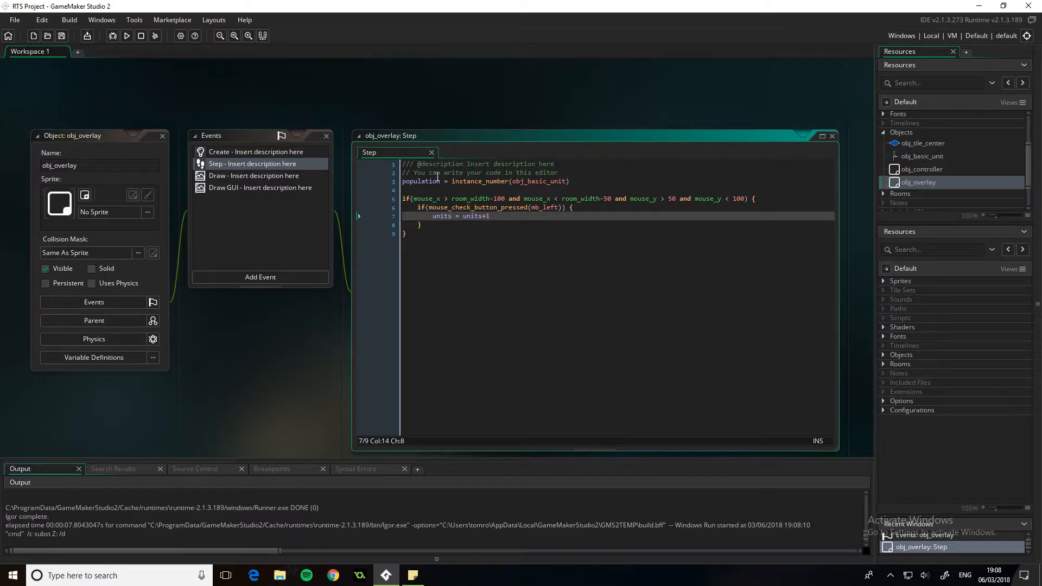
click(435, 181)
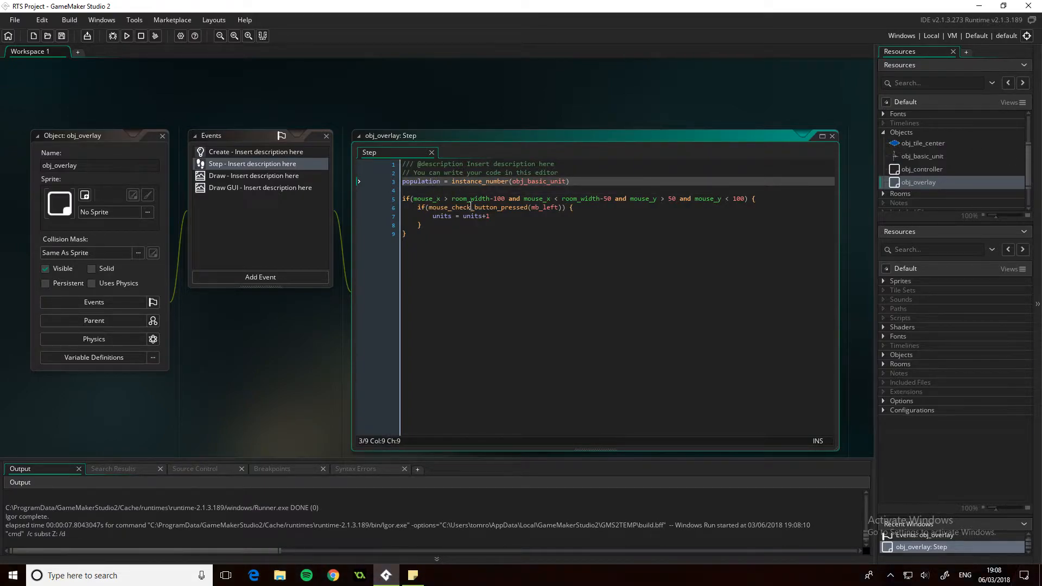
double_click(452, 216)
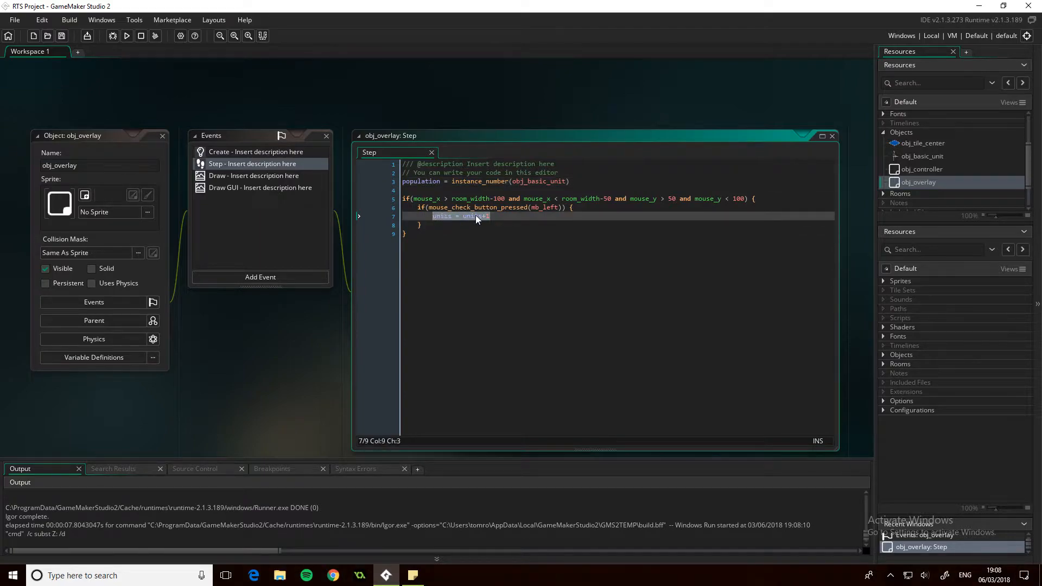
text(instance_cr)
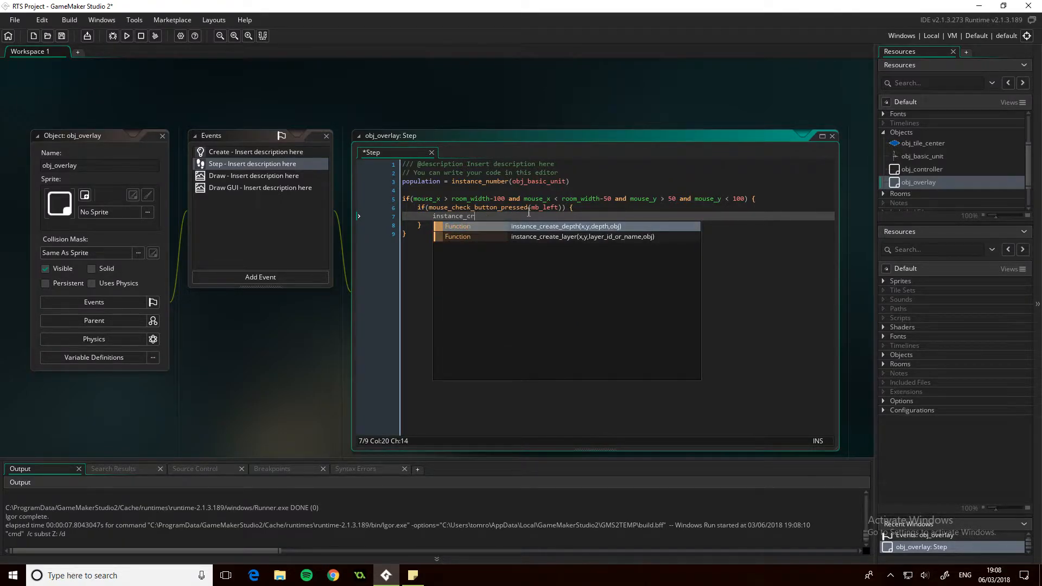
text(eate_depth()
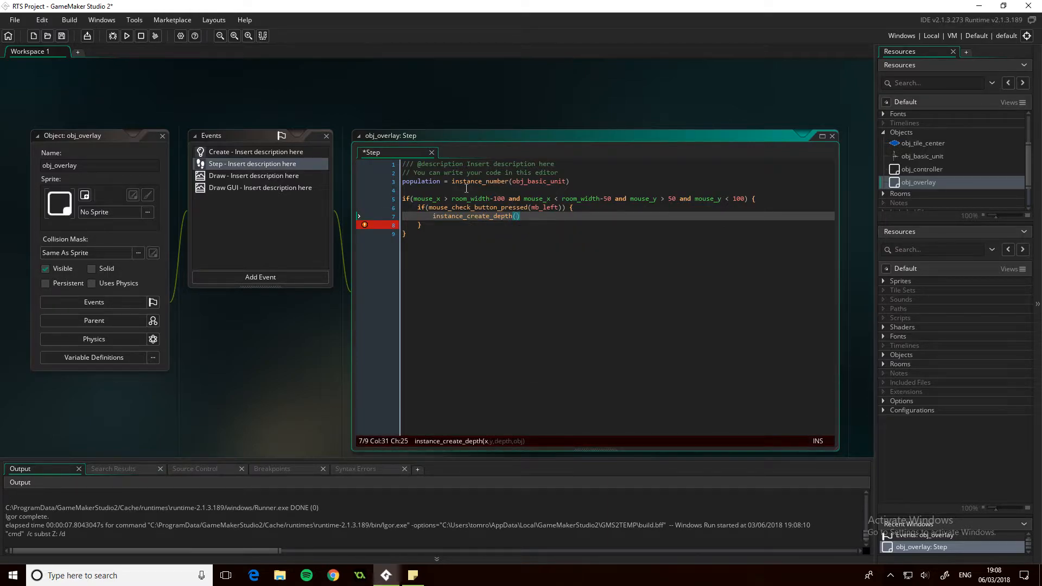
click(422, 181)
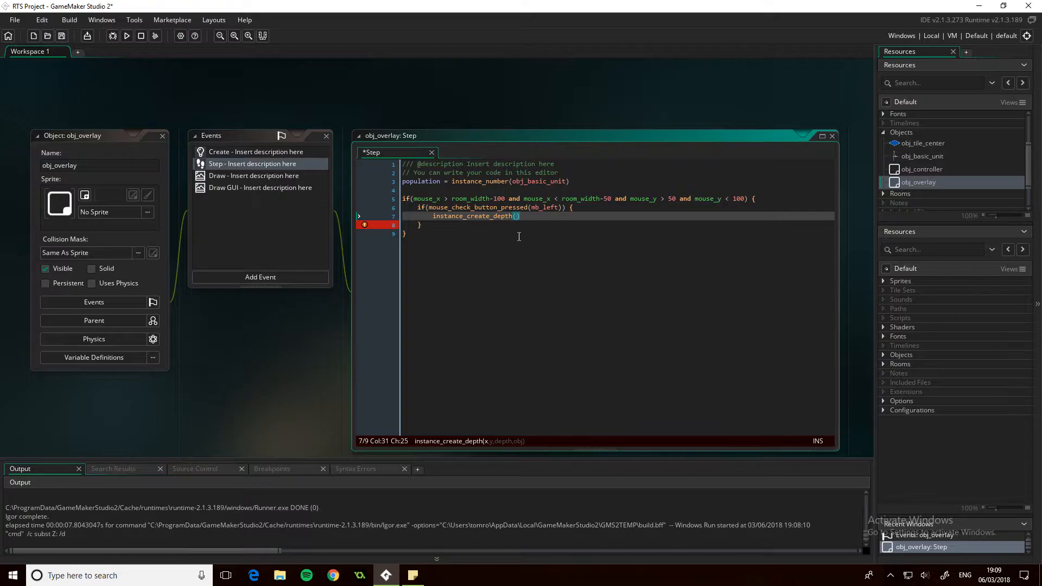
text(obj_basic_unit.x, obj_basic_unit.y)
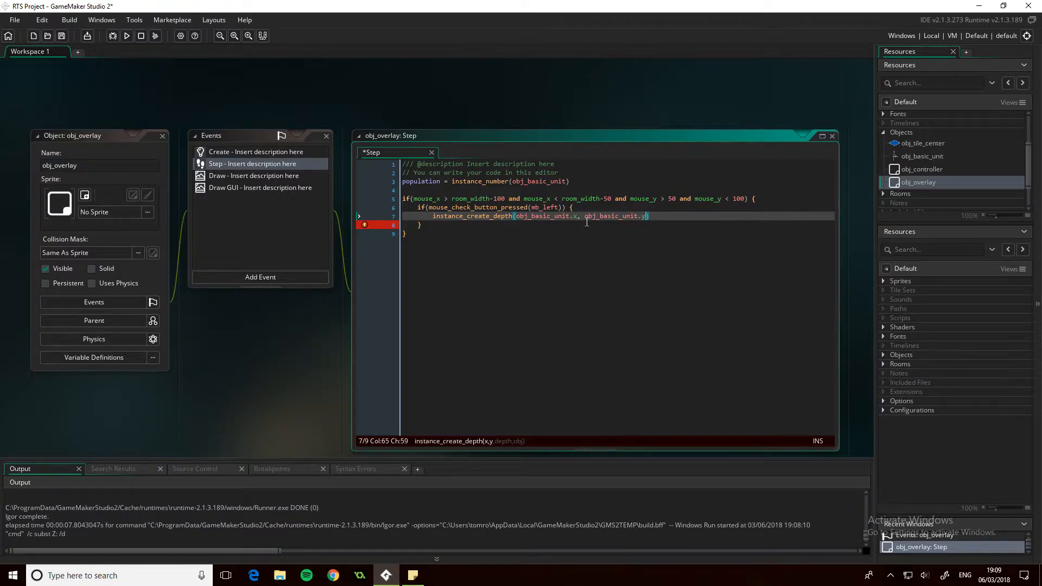
text(, 0,)
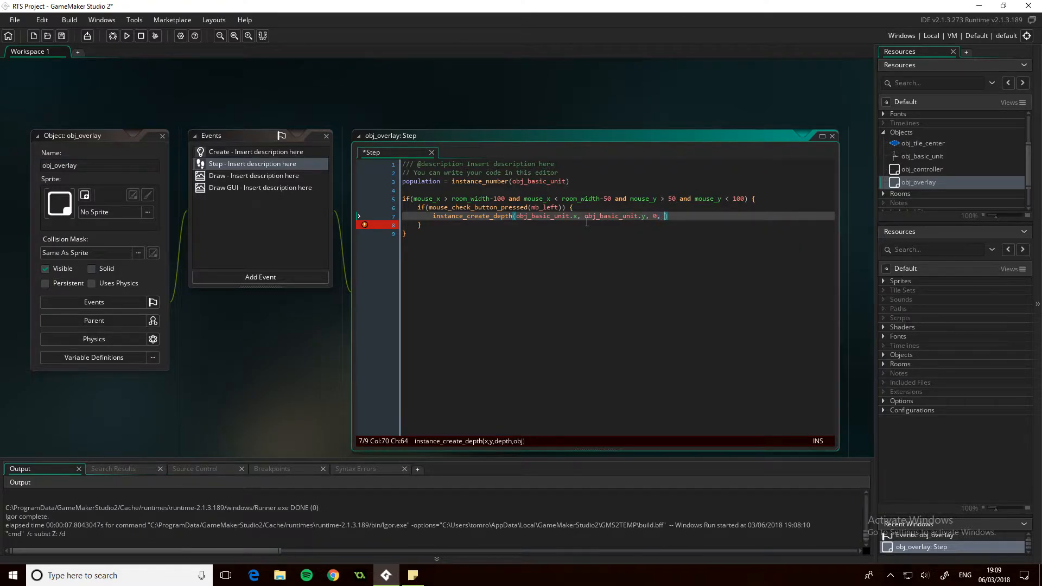
text(obj_basic_unit)
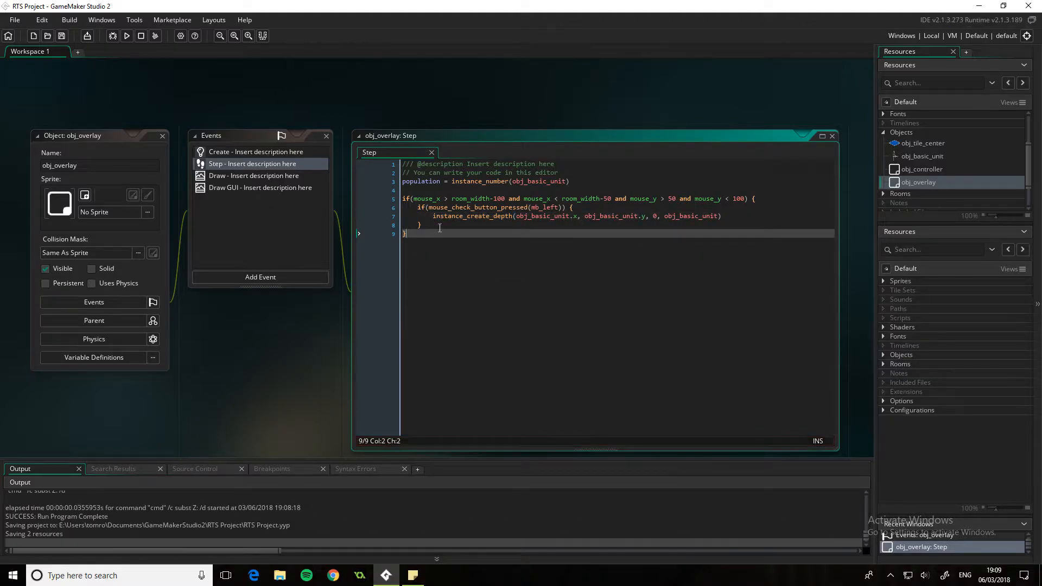
- Run the game to test unit spawning, reaching Population 7/5, then close it
click(126, 36)
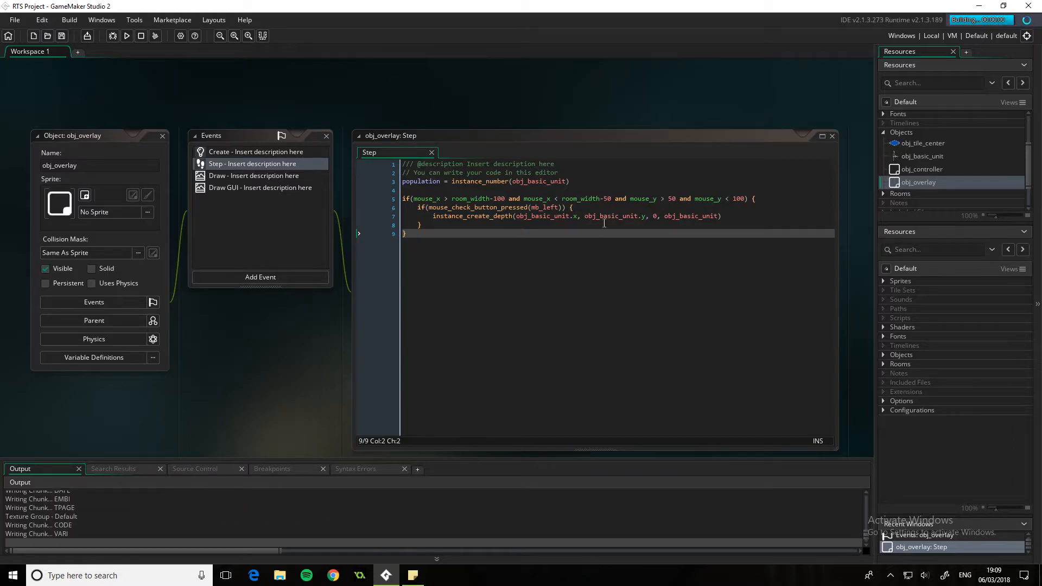
click(127, 36)
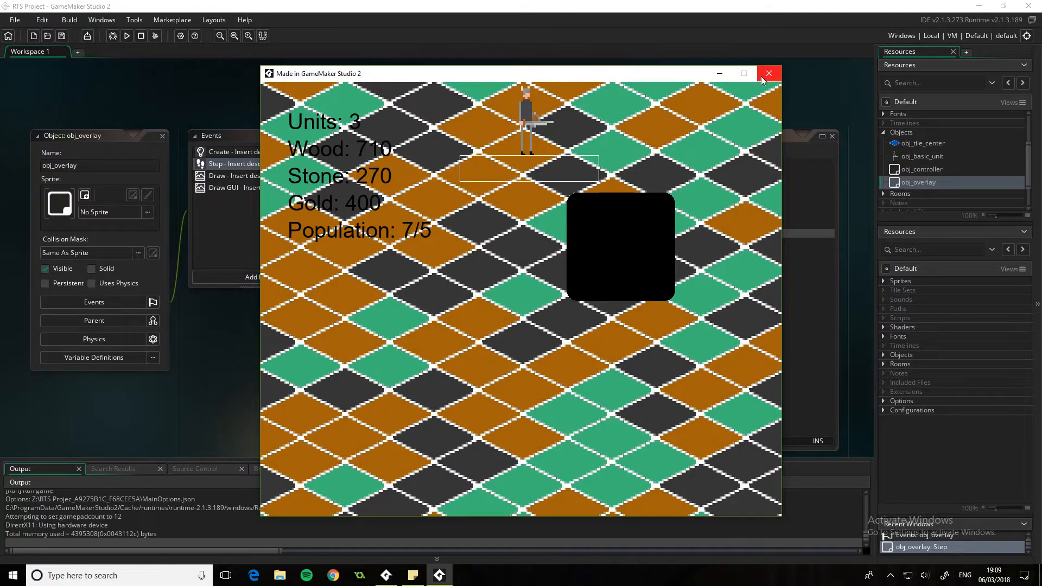
click(769, 73)
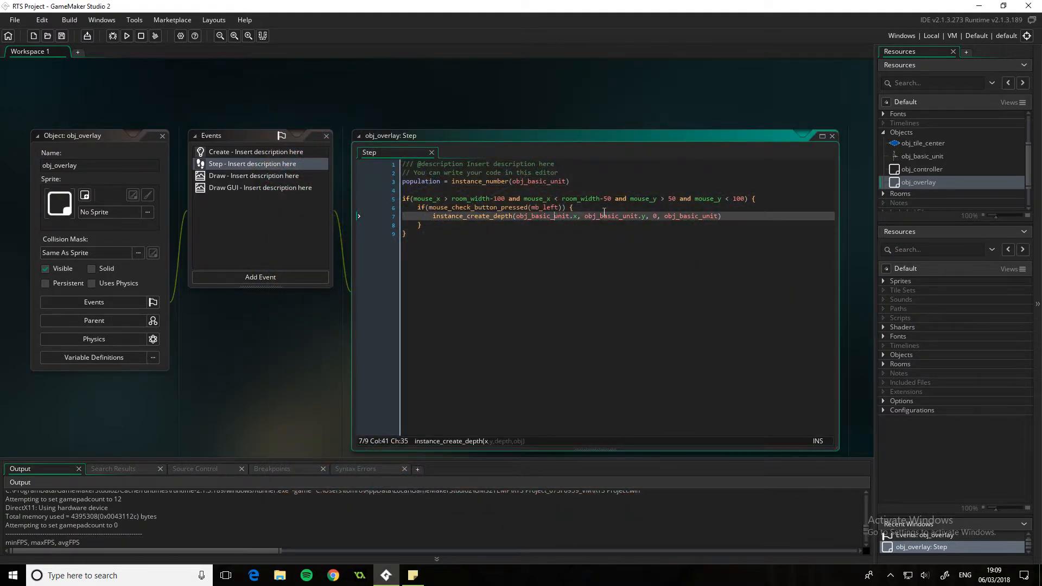
- Wrap the spawn call in if(population != maxpopulation) { … } and run the game
key(Return)
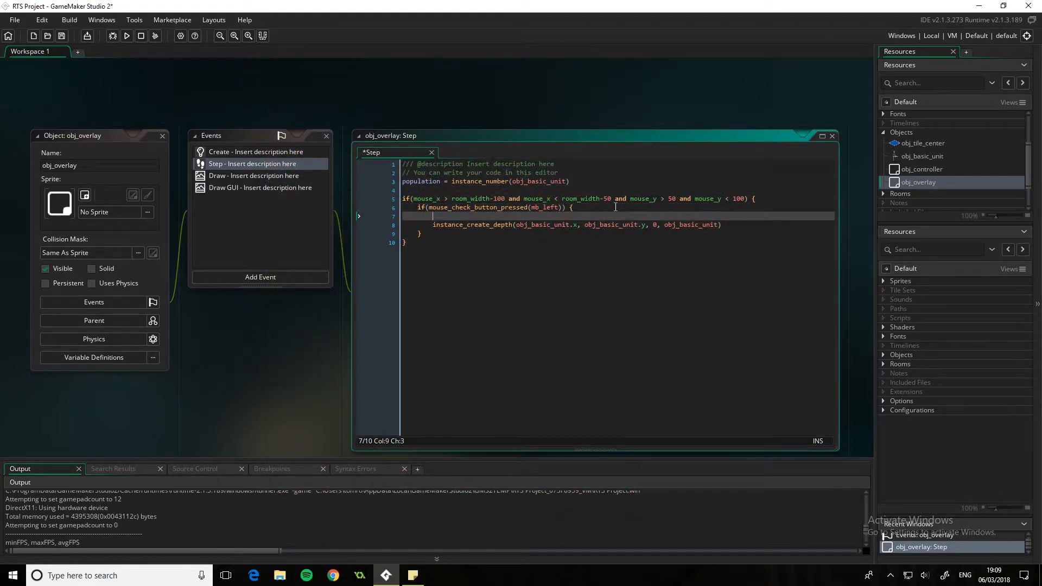
text(if()
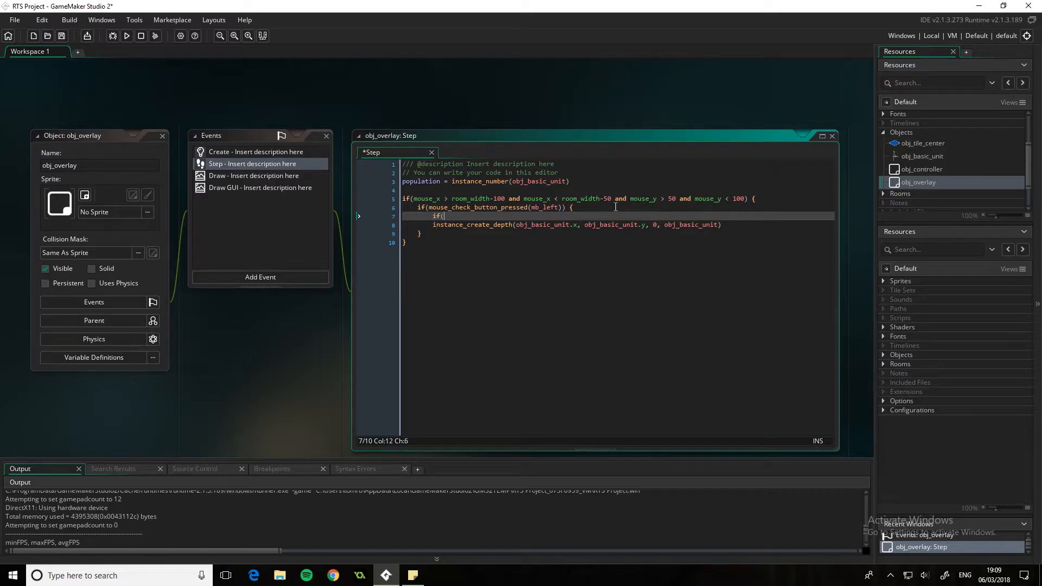
click(255, 151)
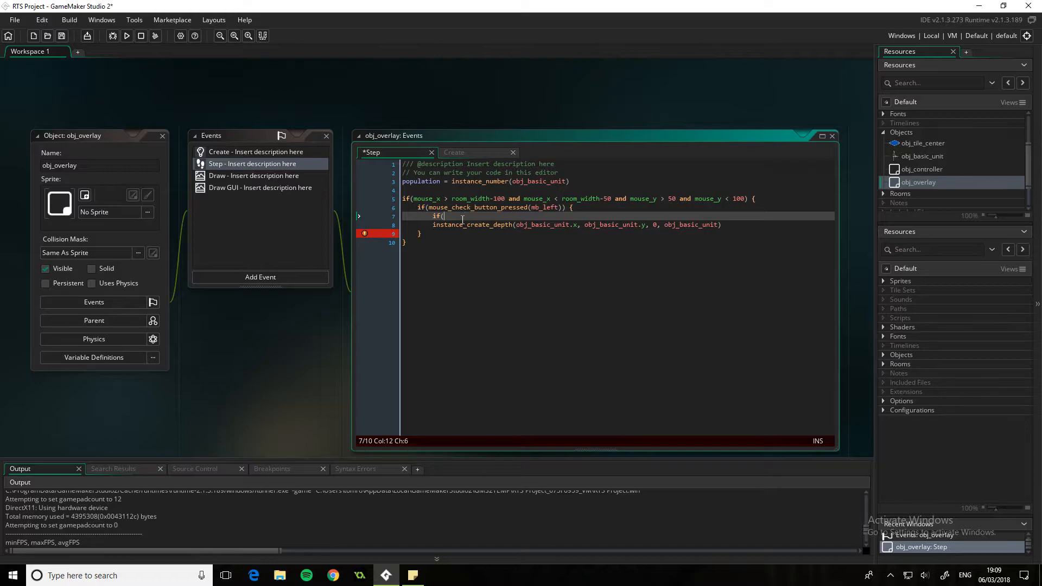
text(popu)
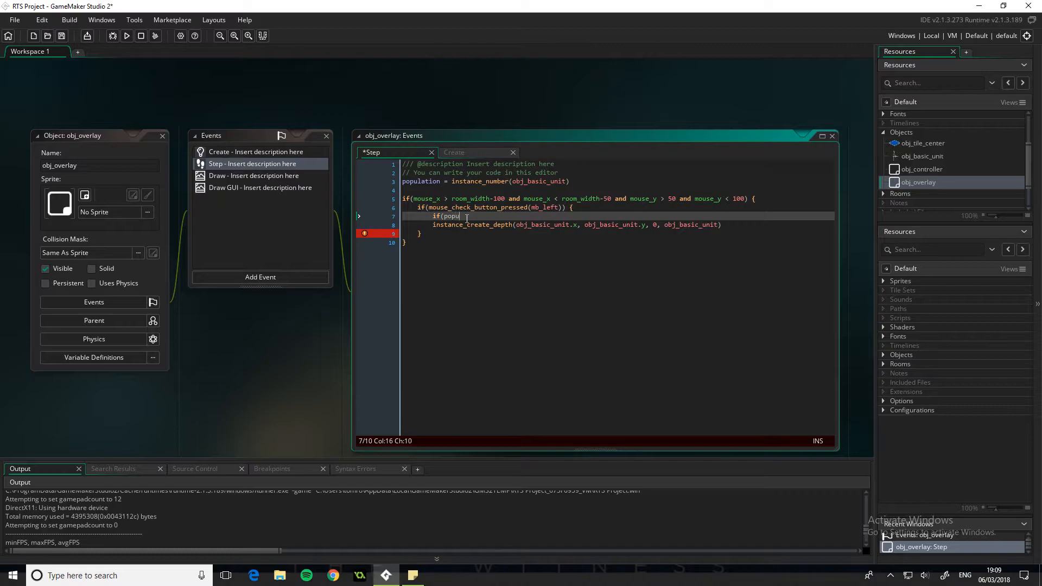
text(lation)
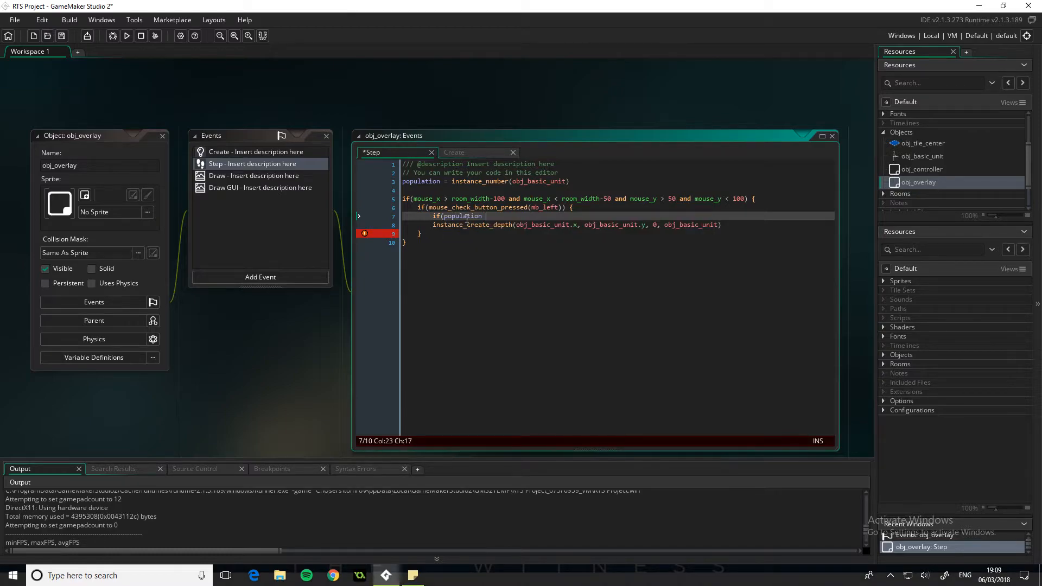
text(!= maxpopulation) {)
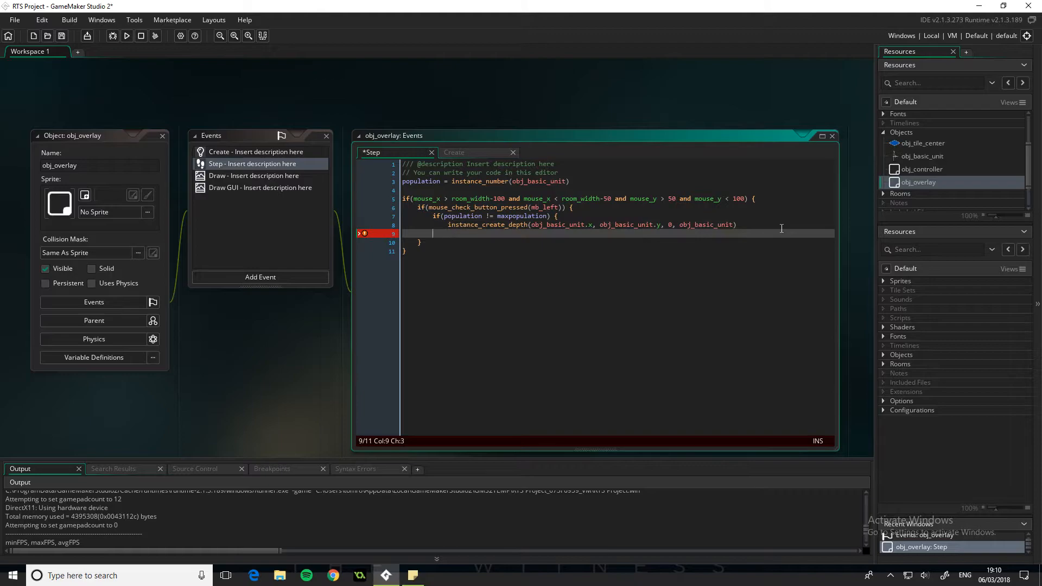
click(126, 36)
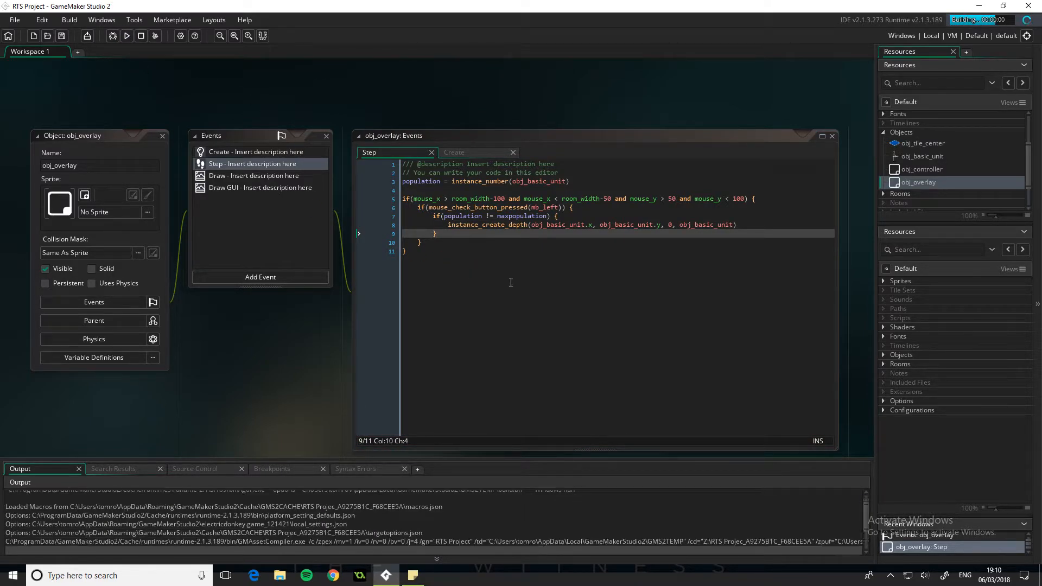
mouse_move(541, 263)
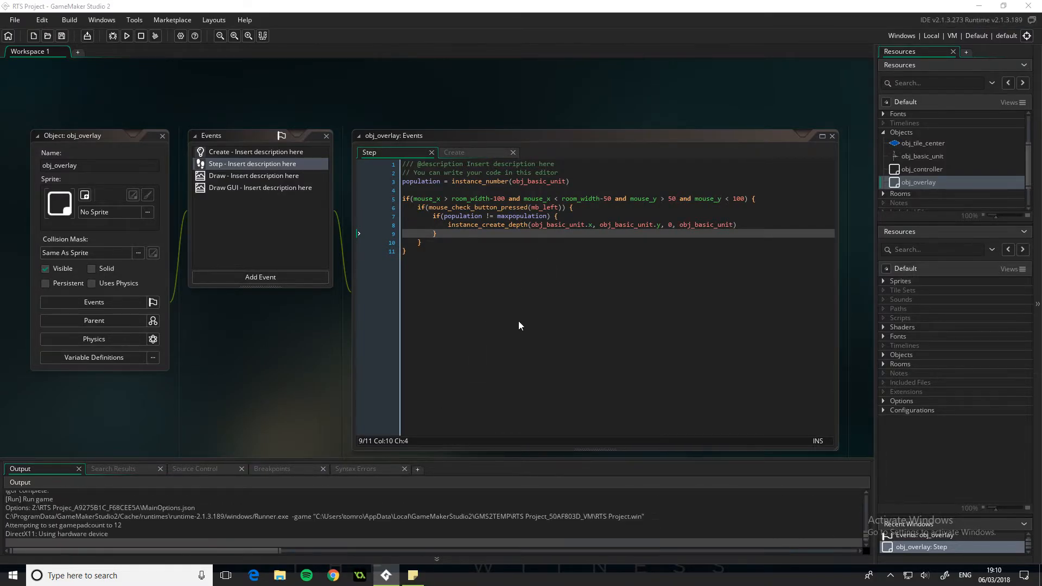
- Run the game, spawning units until Population caps at 25/25, then close it
click(126, 36)
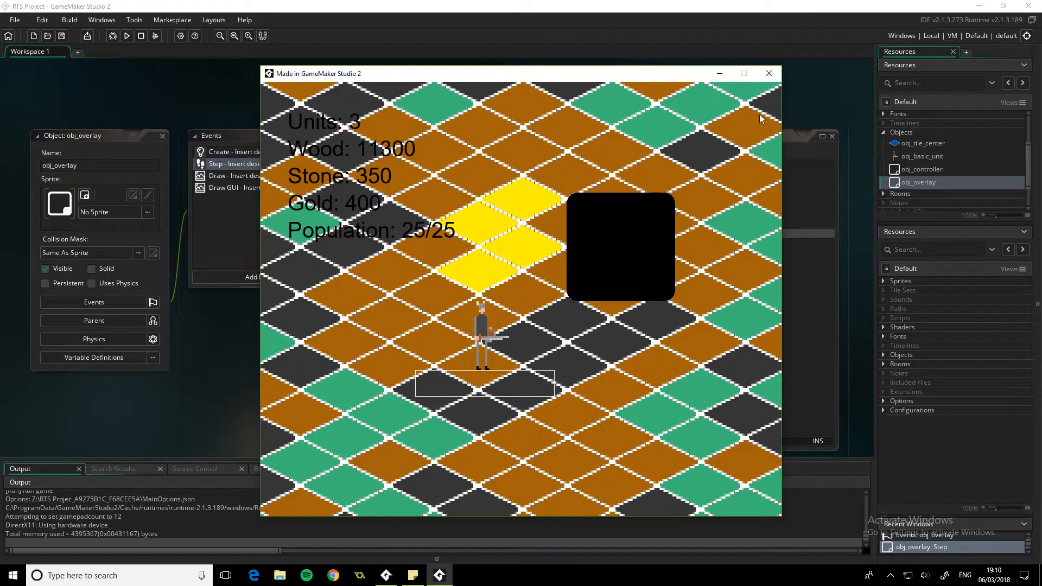
click(769, 73)
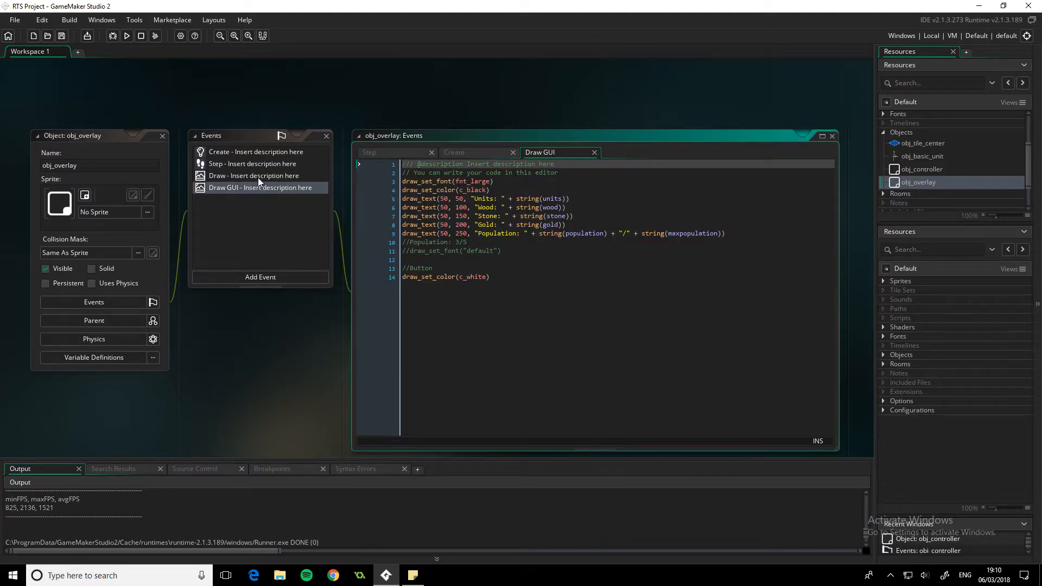
- Compare the Draw and Draw GUI code, comment out draw_roundrect, and run the game
click(254, 175)
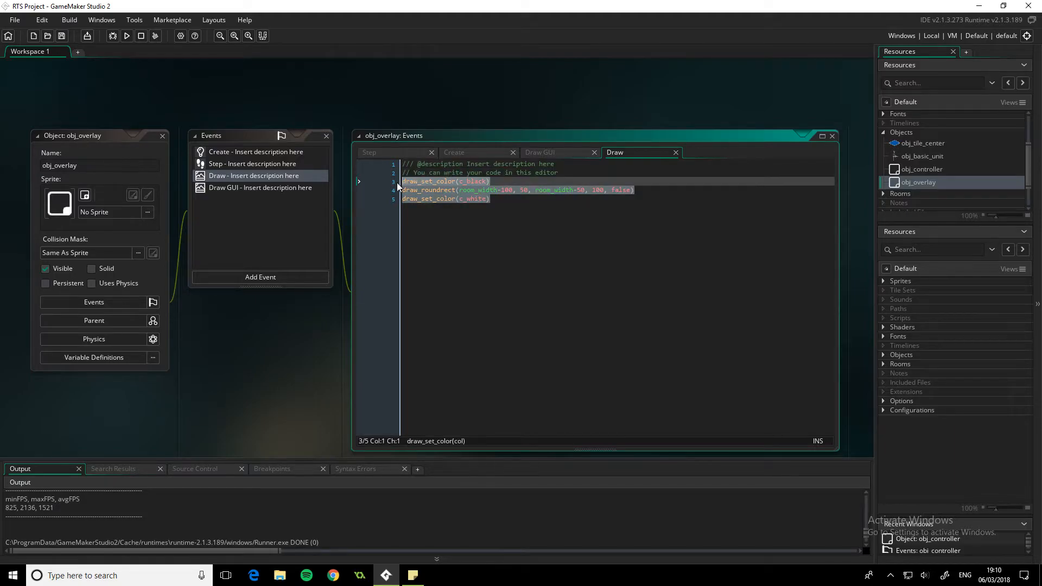
click(539, 151)
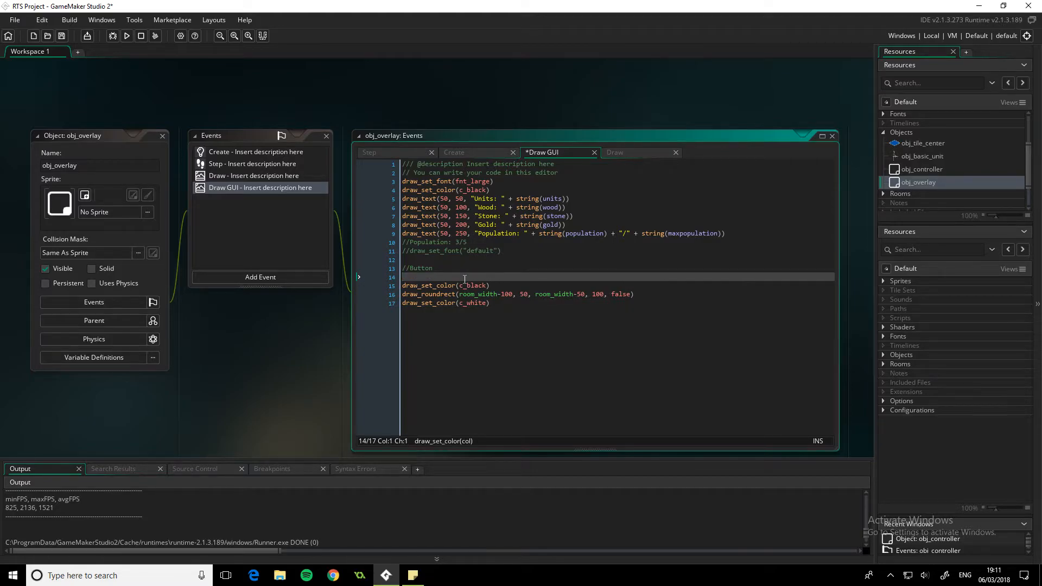
click(614, 152)
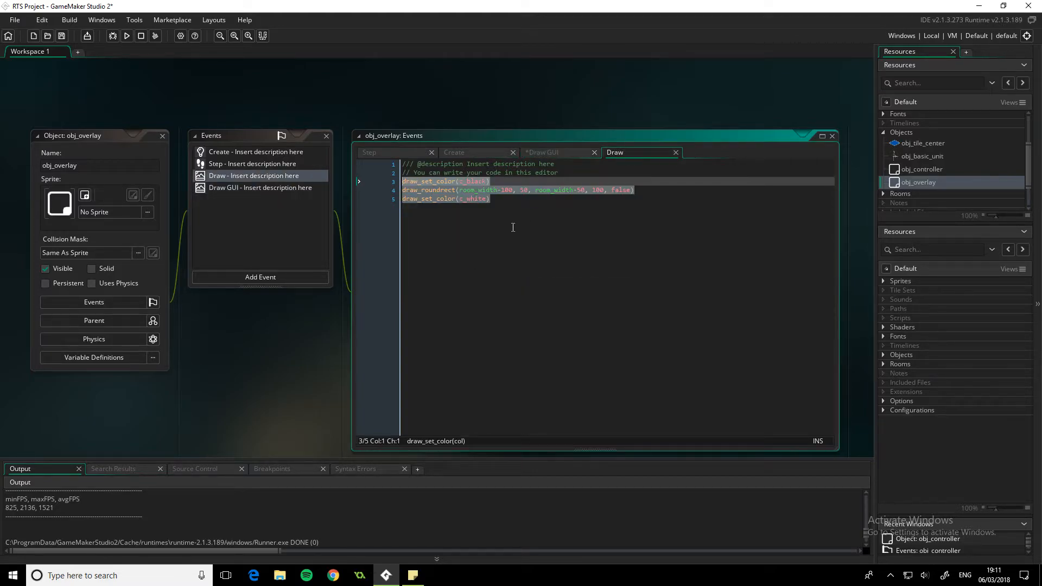
click(559, 152)
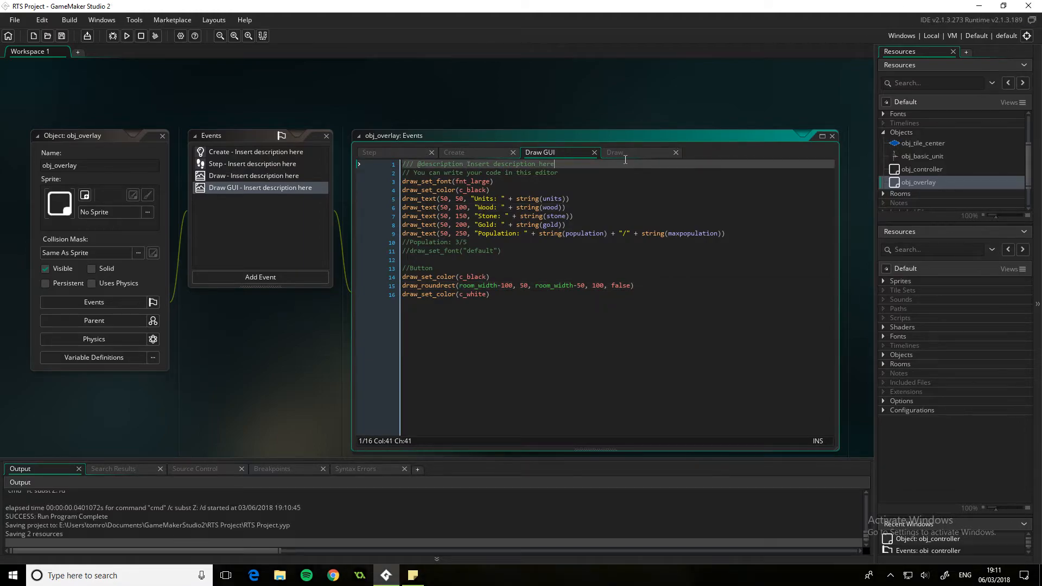
click(615, 152)
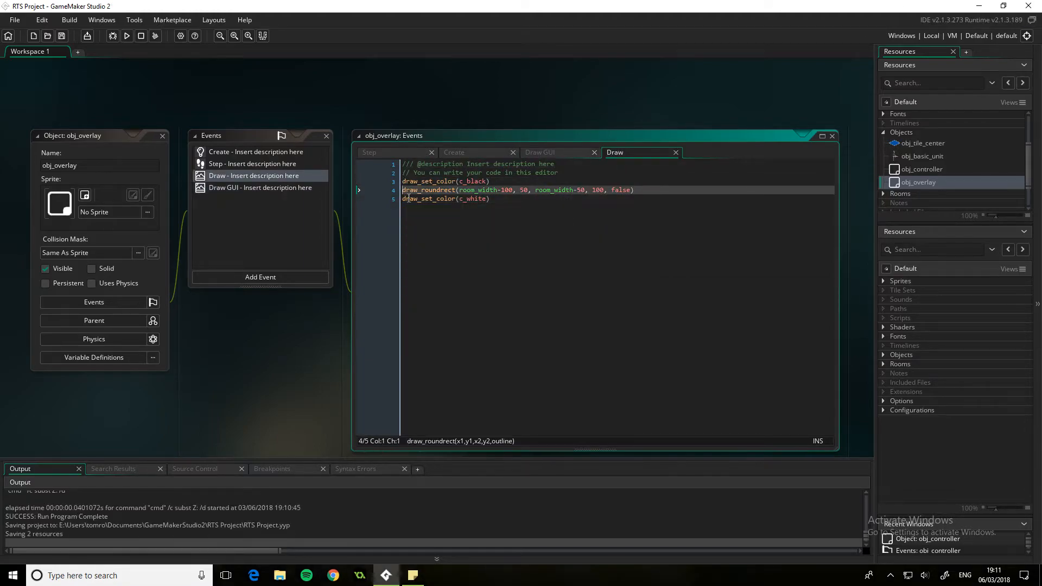
text(//)
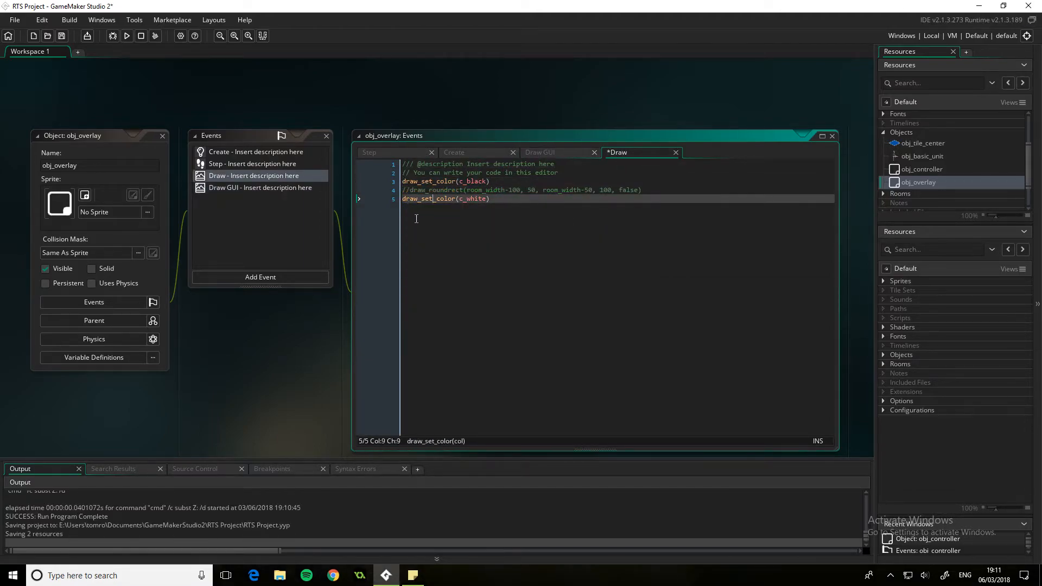
click(127, 36)
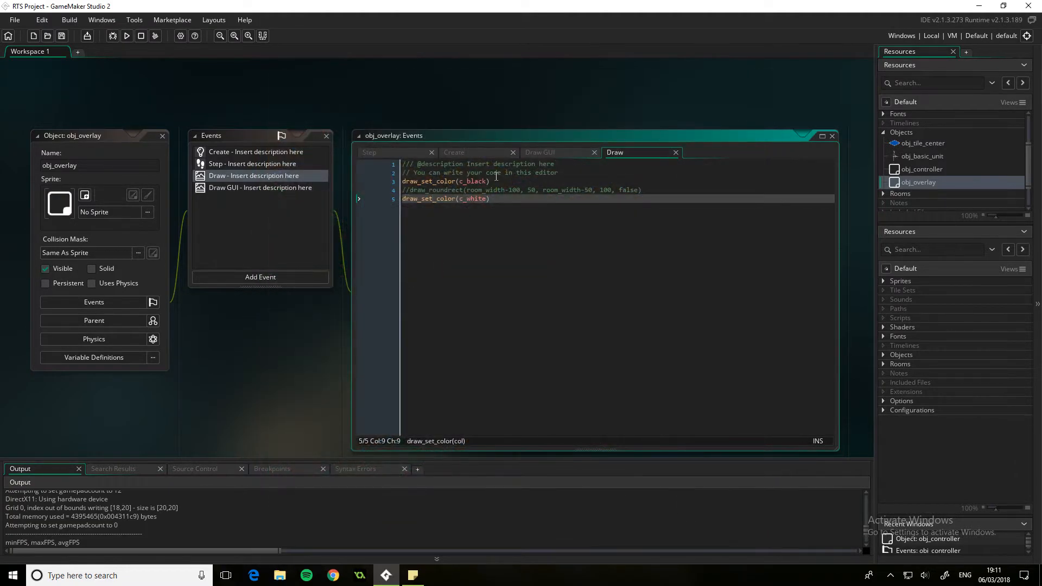
- Delete the leftover button lines from Draw GUI and rebuild the game
click(378, 152)
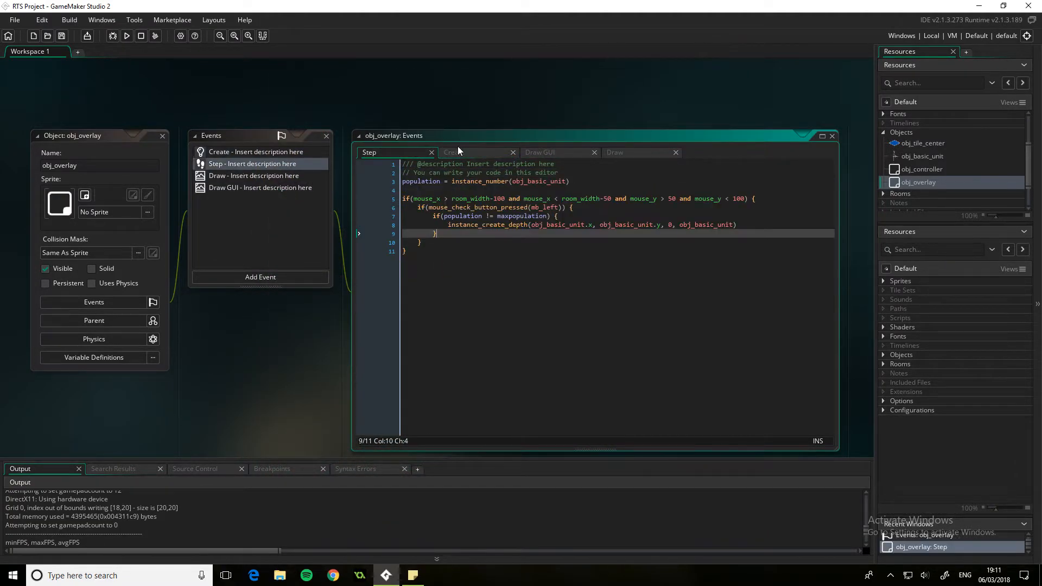
click(615, 152)
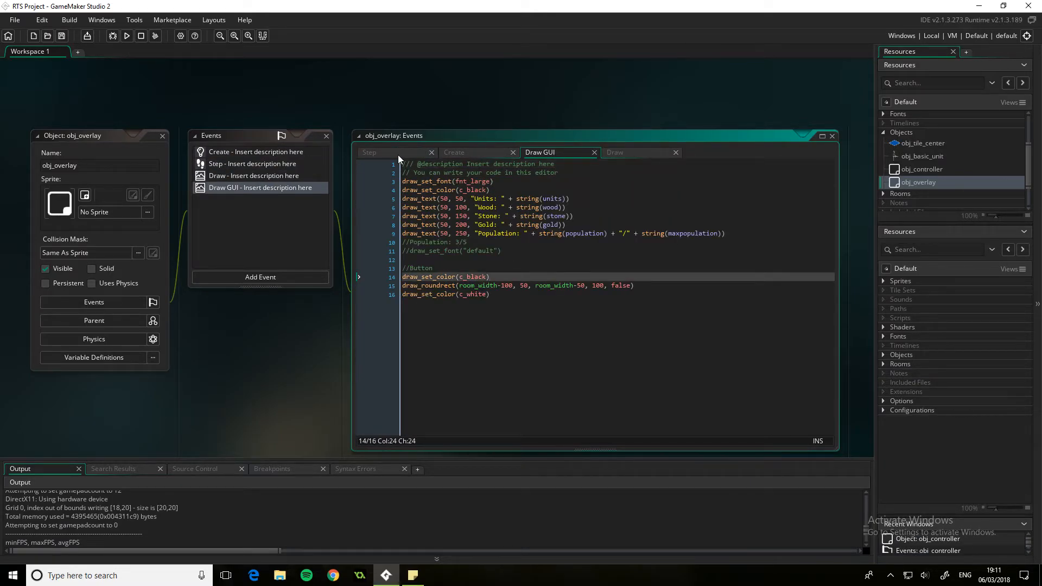
mouse_move(400, 160)
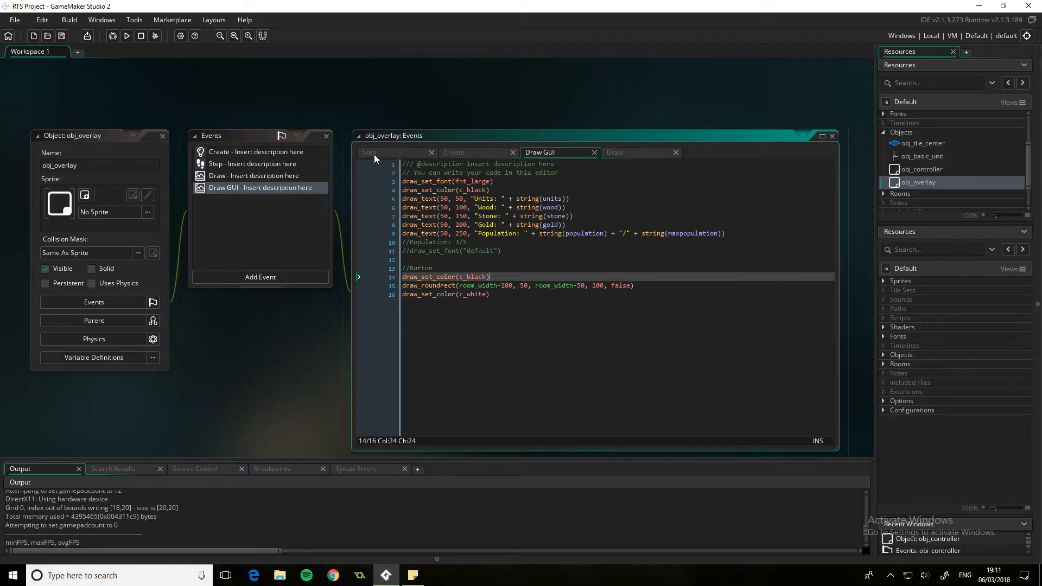
mouse_move(372, 152)
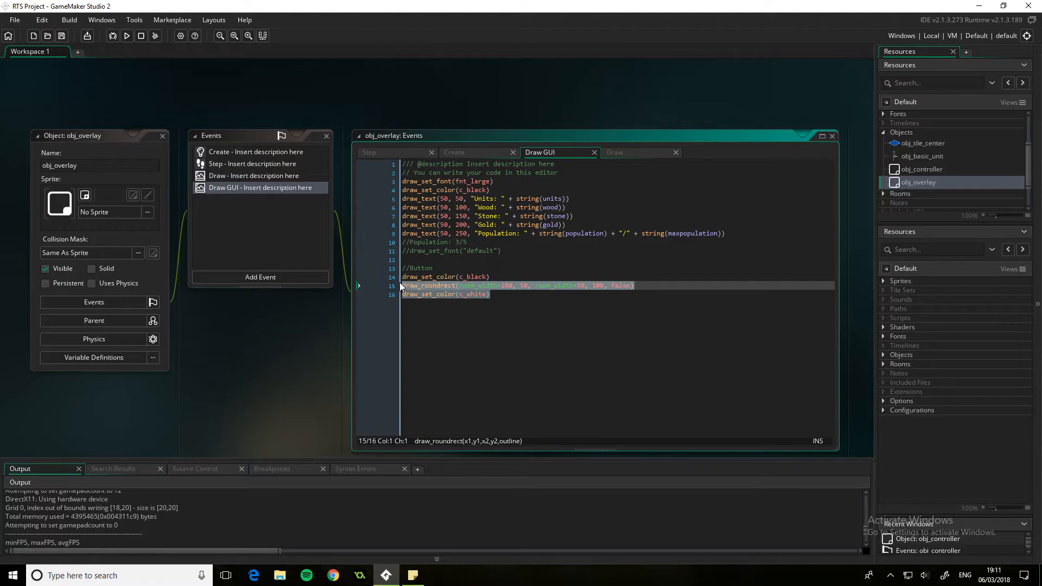
key(Delete)
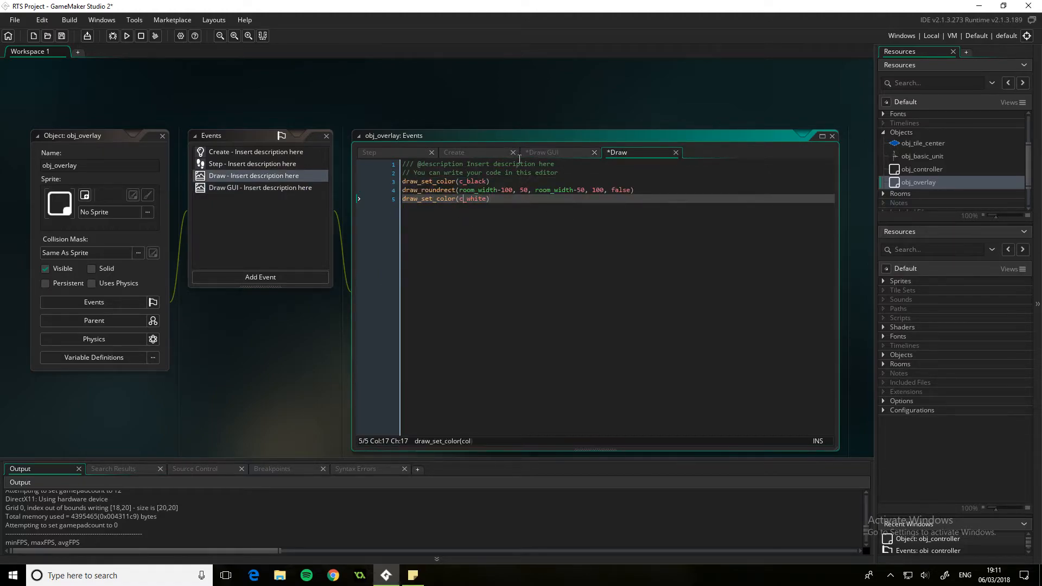
click(539, 152)
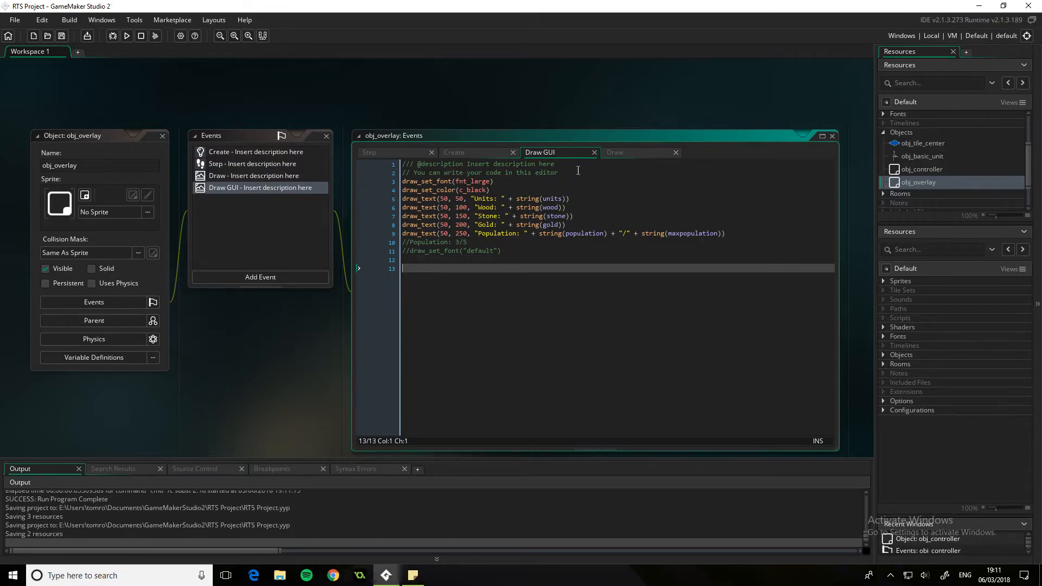
click(126, 36)
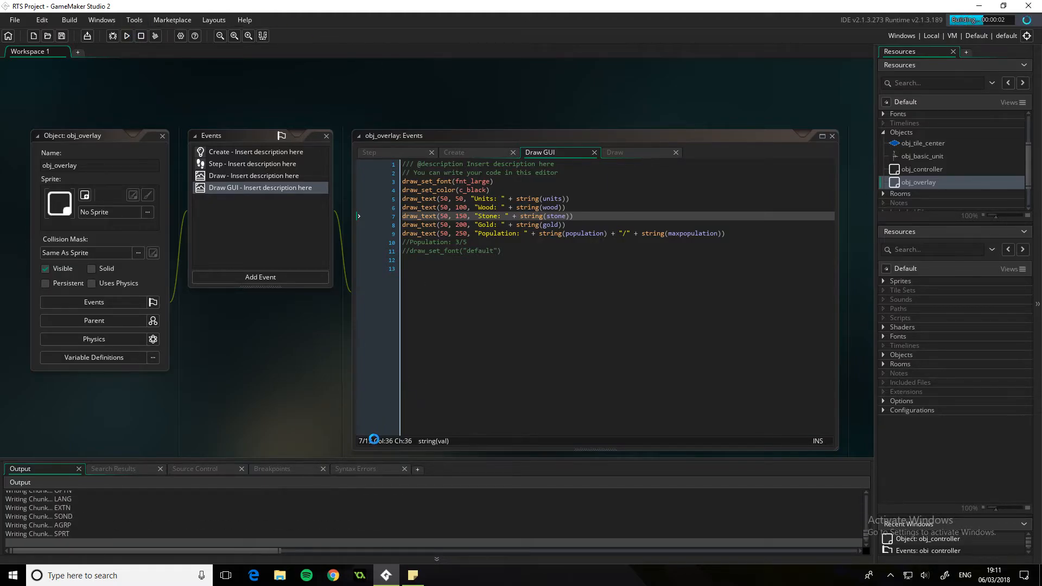
click(126, 36)
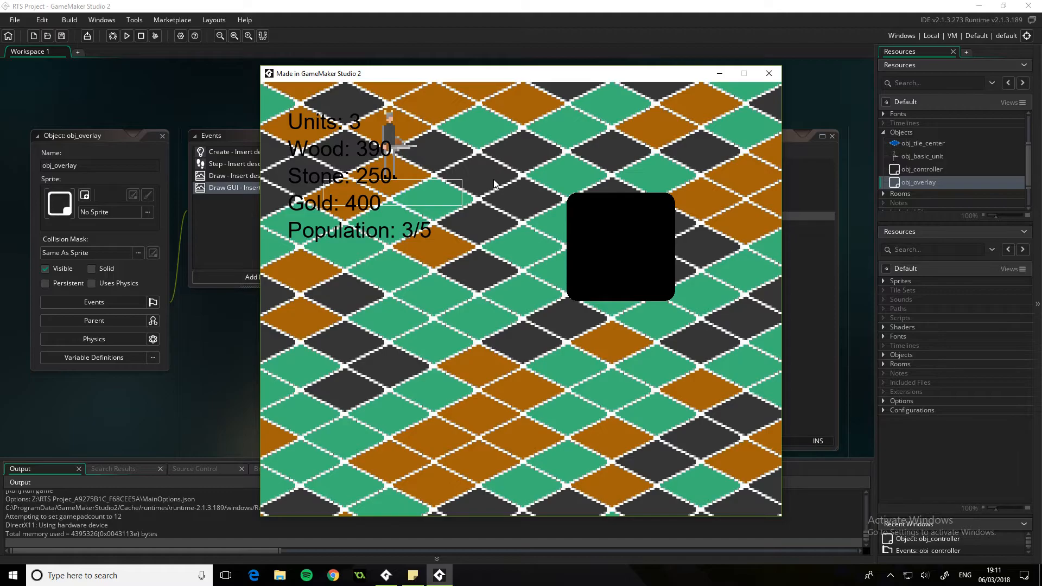
mouse_move(517, 230)
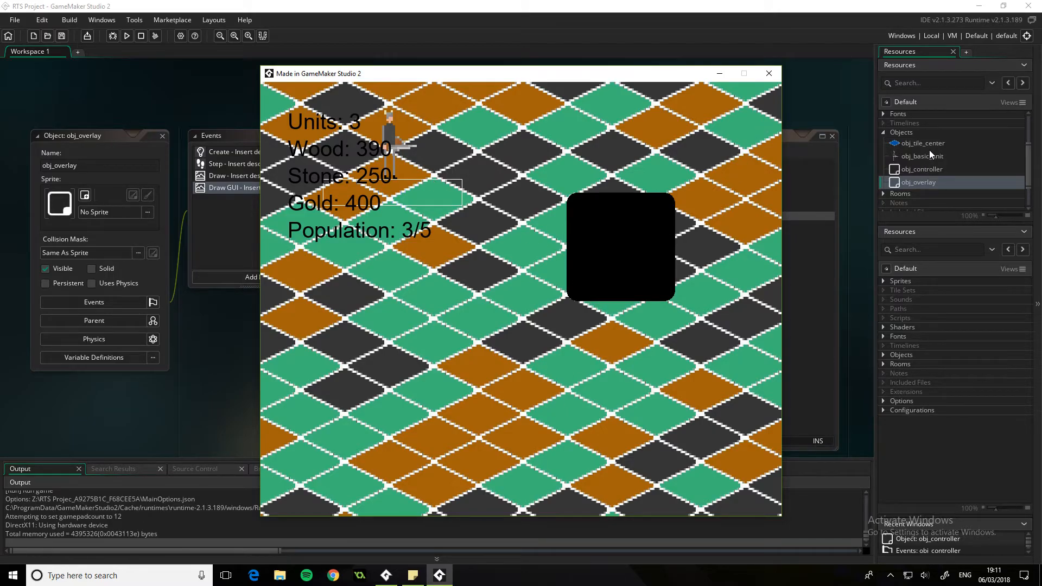
click(921, 142)
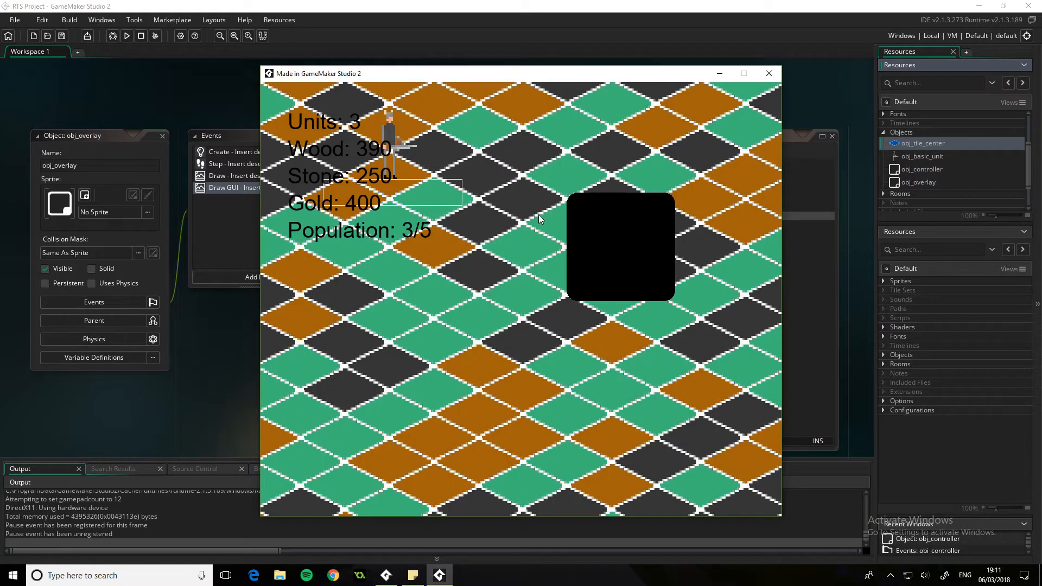
mouse_move(651, 224)
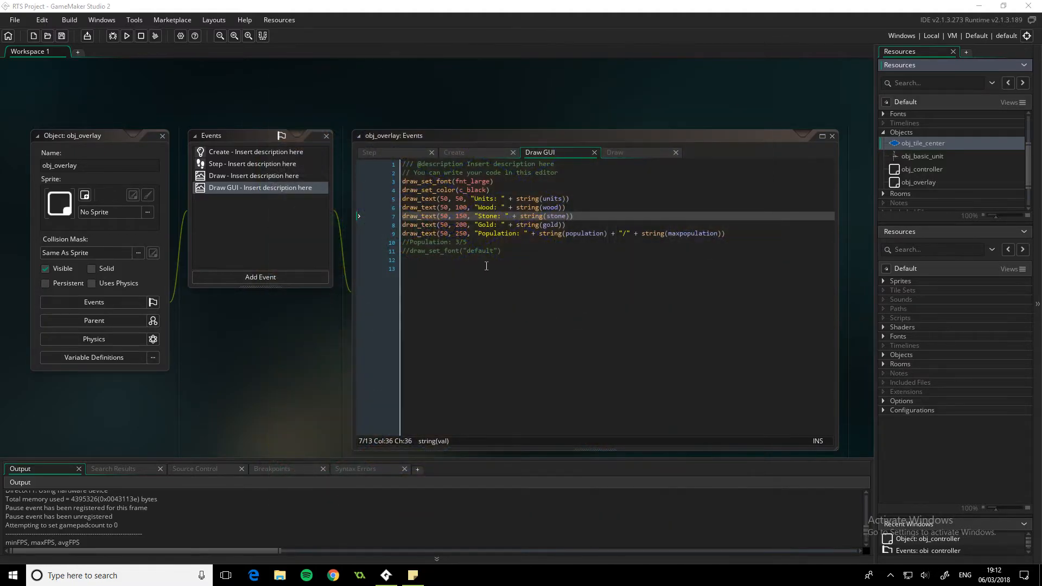
- Delete the Units draw_text line from Draw GUI and the units variable from Create
click(411, 260)
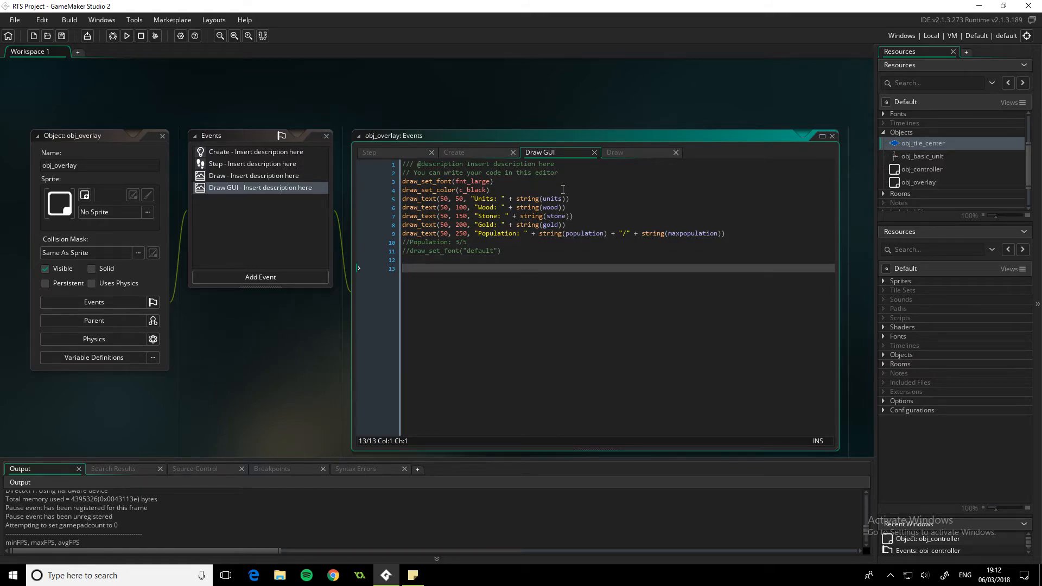
click(490, 189)
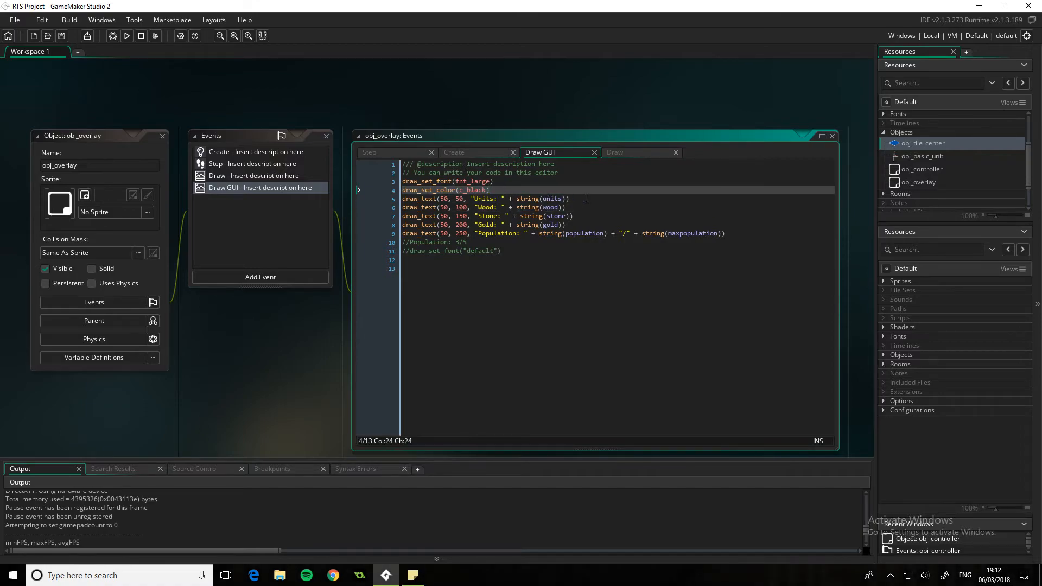
click(454, 152)
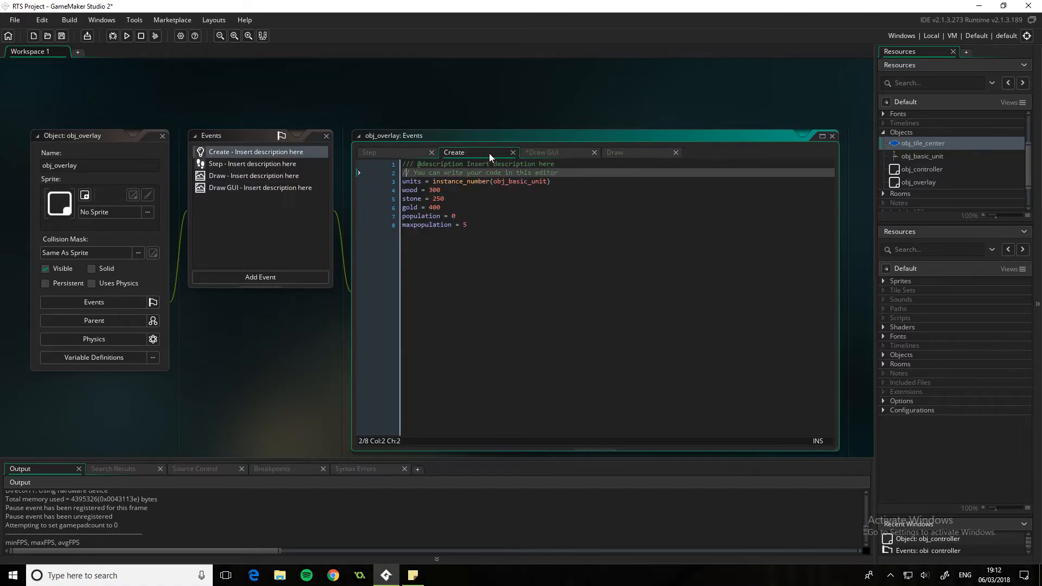
click(542, 152)
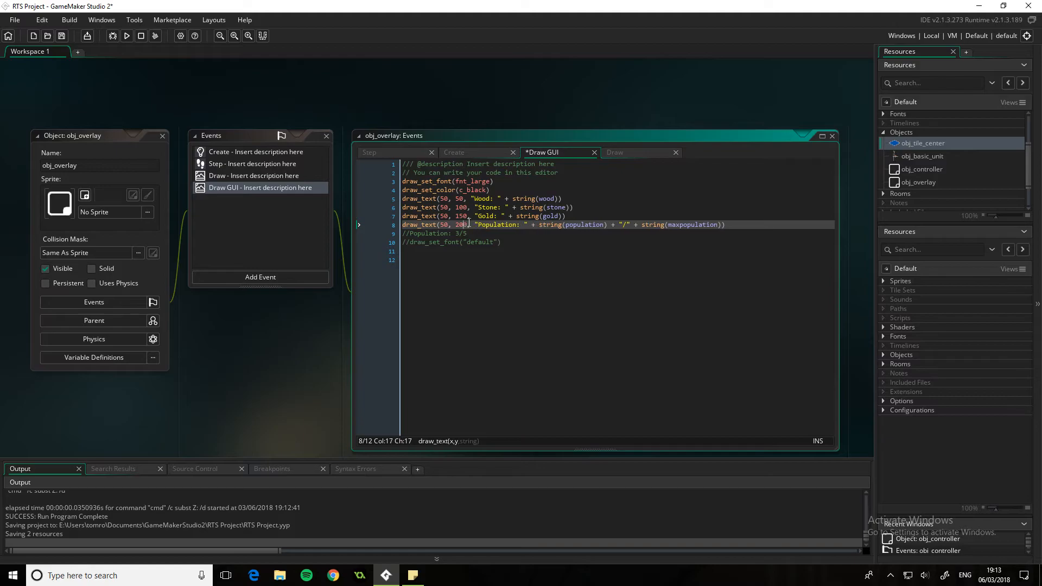
click(453, 152)
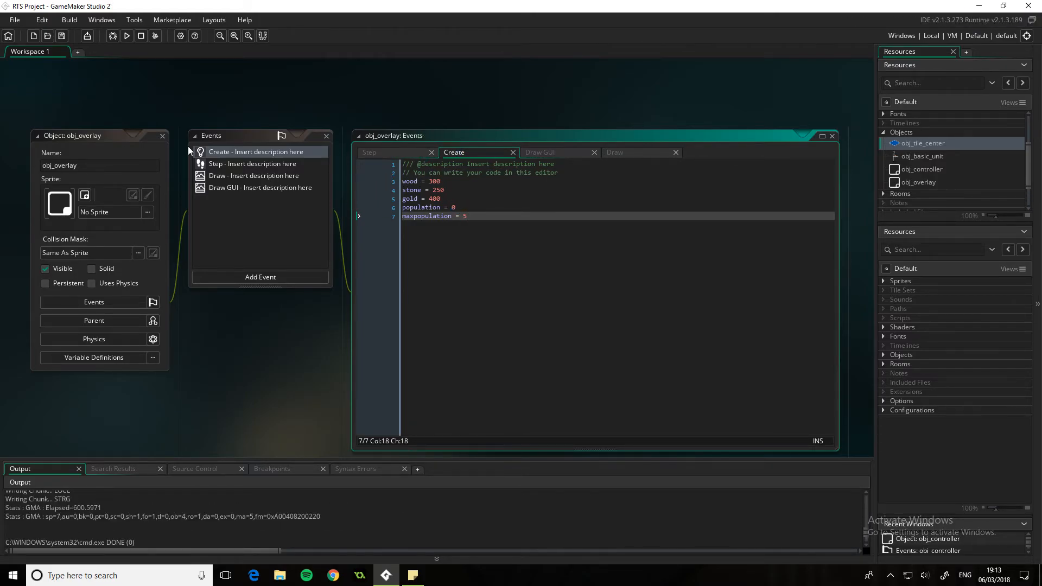
click(126, 36)
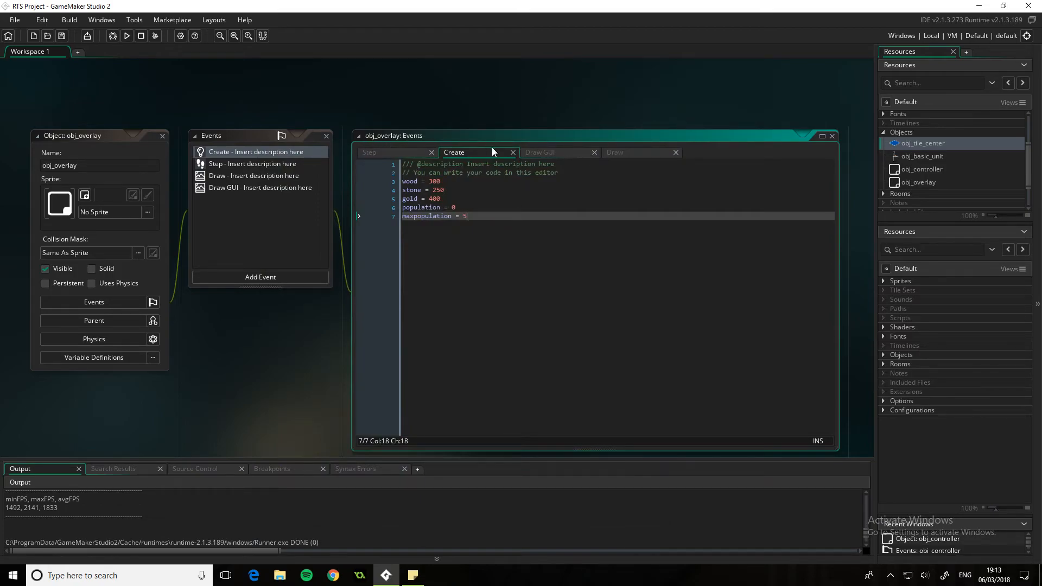
- Add draw_set_color(c_white) after the Population line in Draw GUI and run the game
click(613, 152)
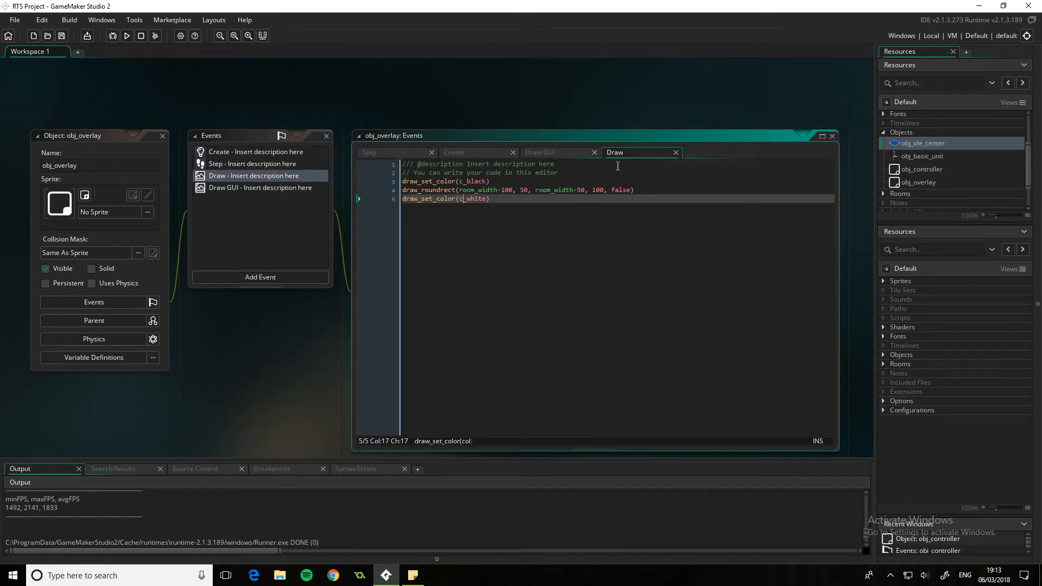
click(540, 152)
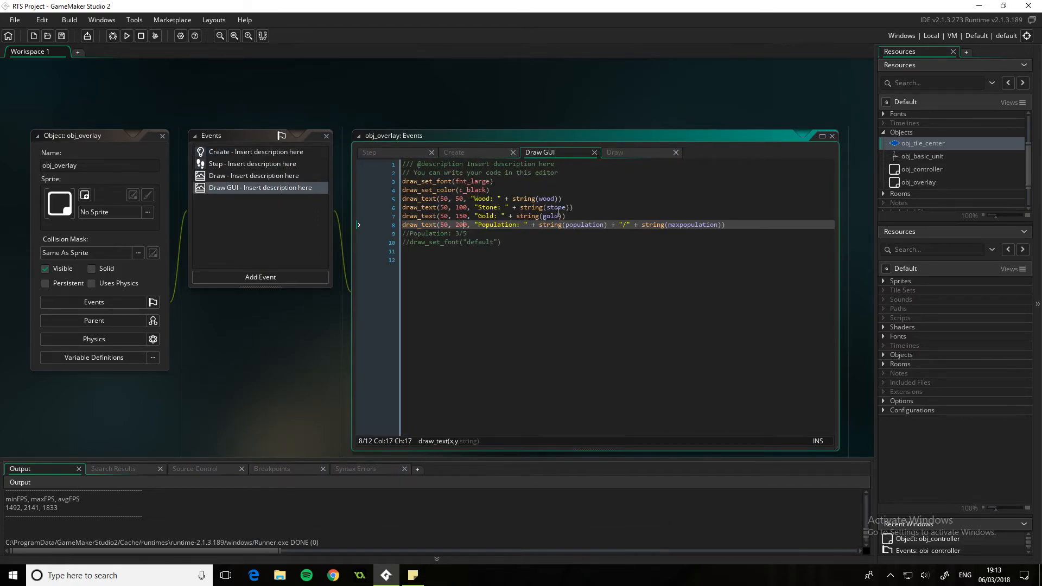
key(Return)
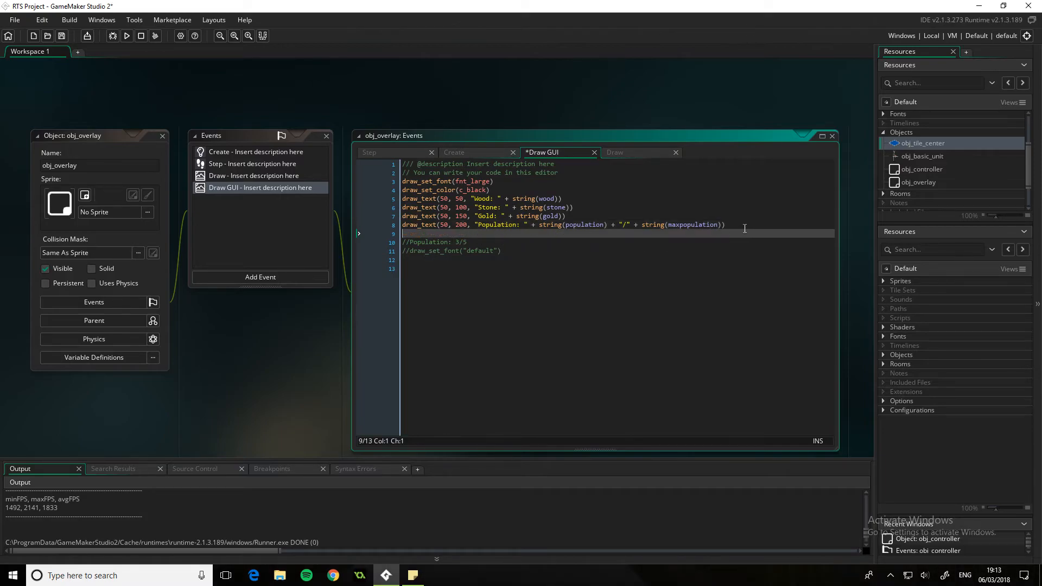
text(draw_set_color(c)
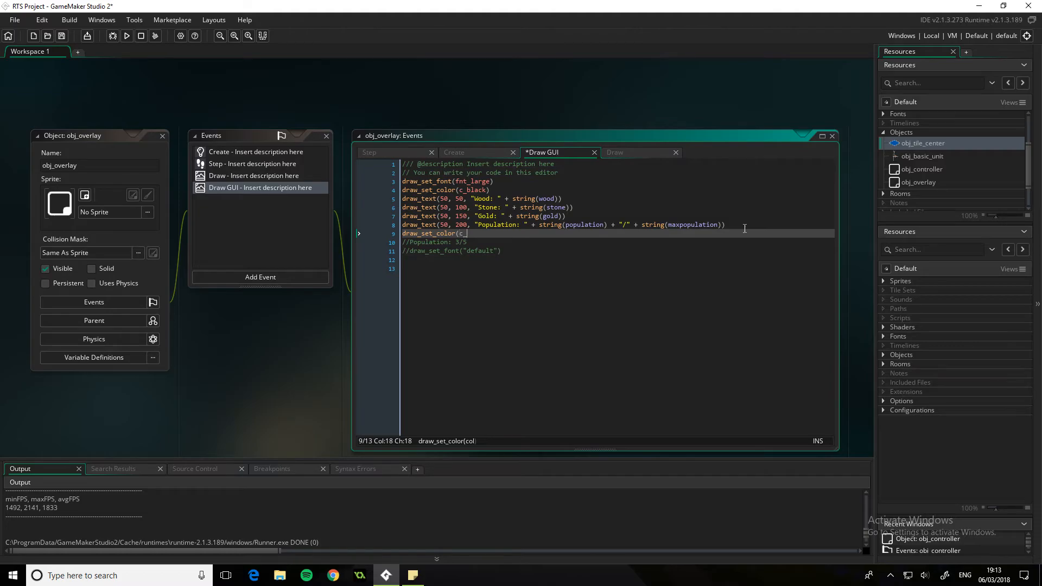
text(_white))
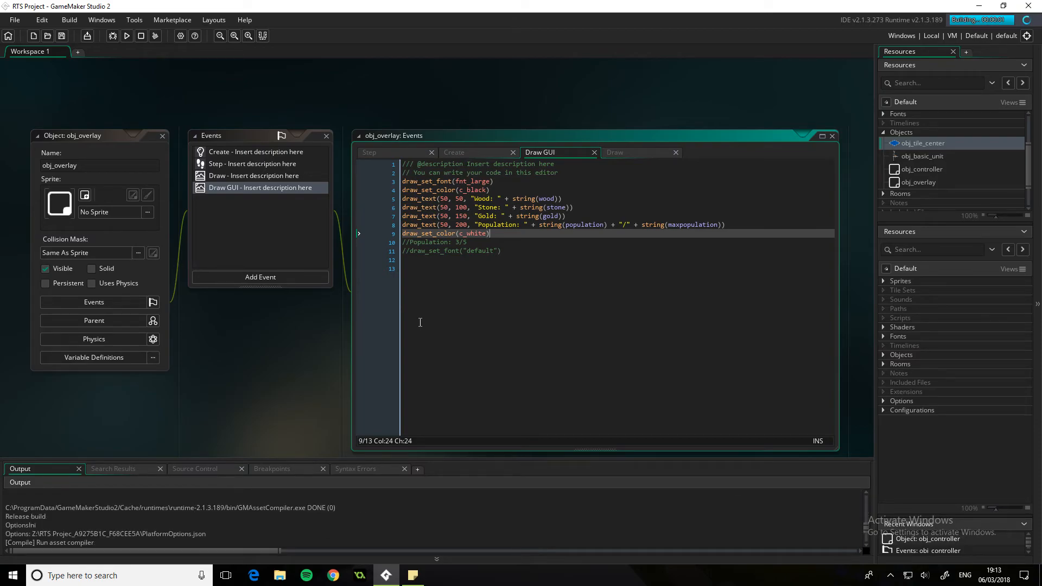
click(126, 36)
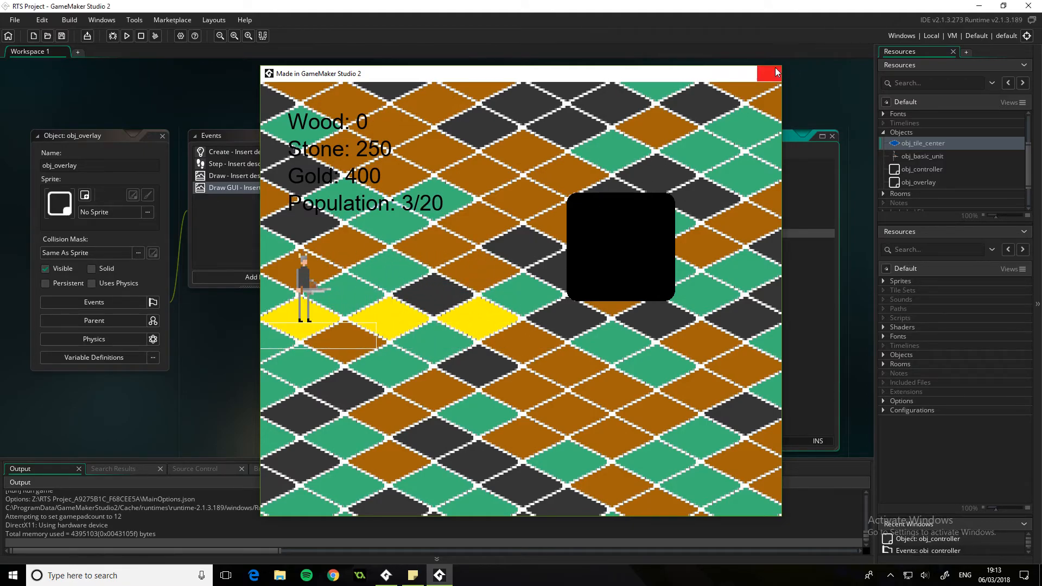
- Close the game and obj_overlay editor, rerun to confirm rising wood, stone and 3/5 population, then close
click(769, 73)
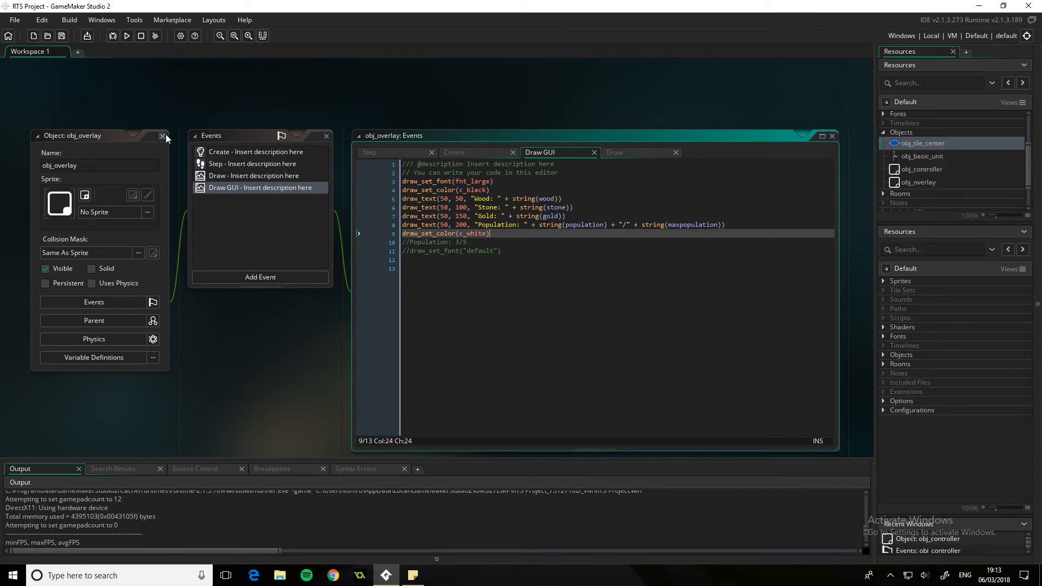
click(162, 136)
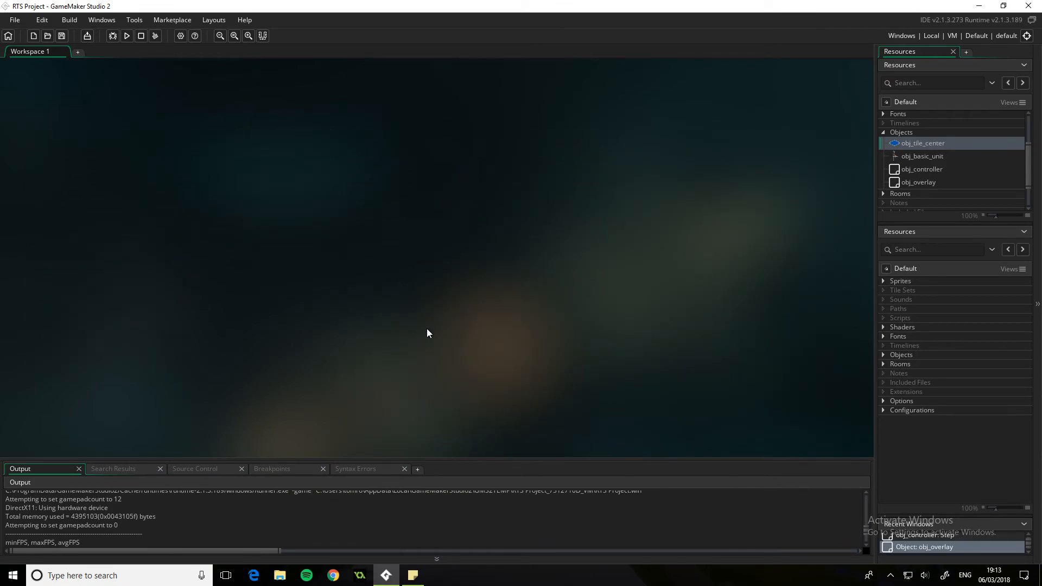
mouse_move(450, 507)
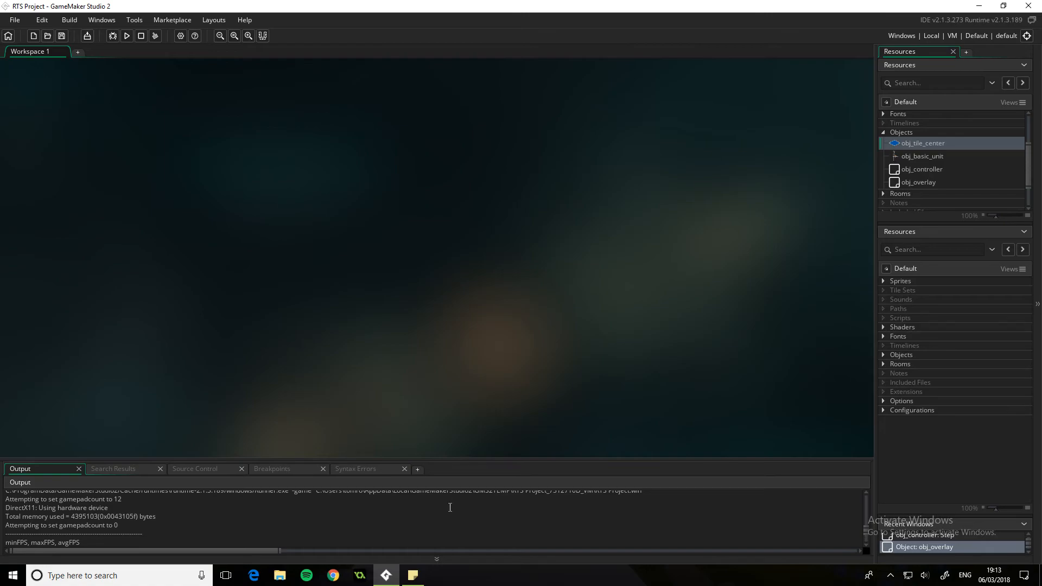
mouse_move(698, 473)
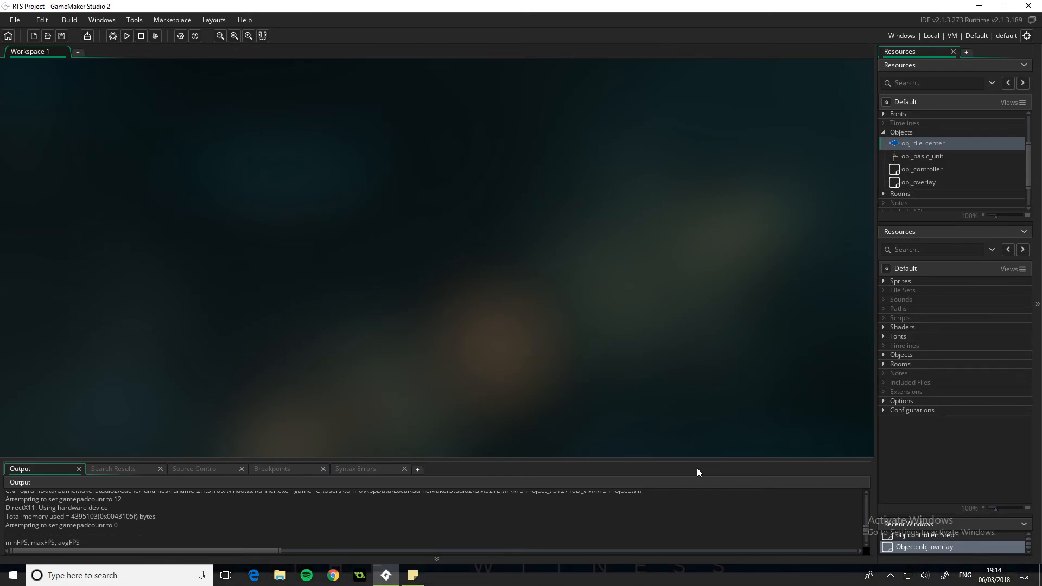
click(126, 36)
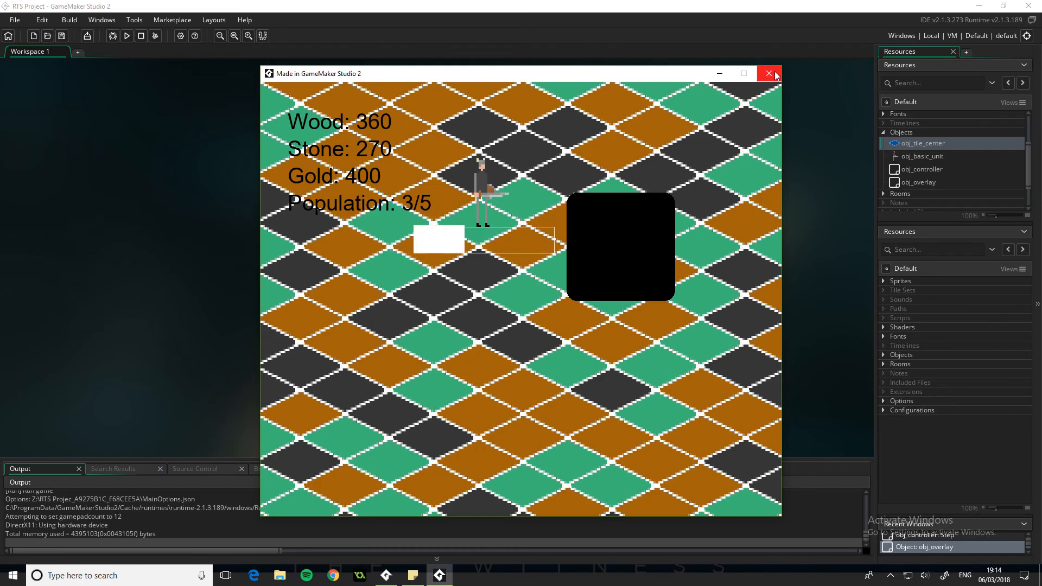
click(769, 73)
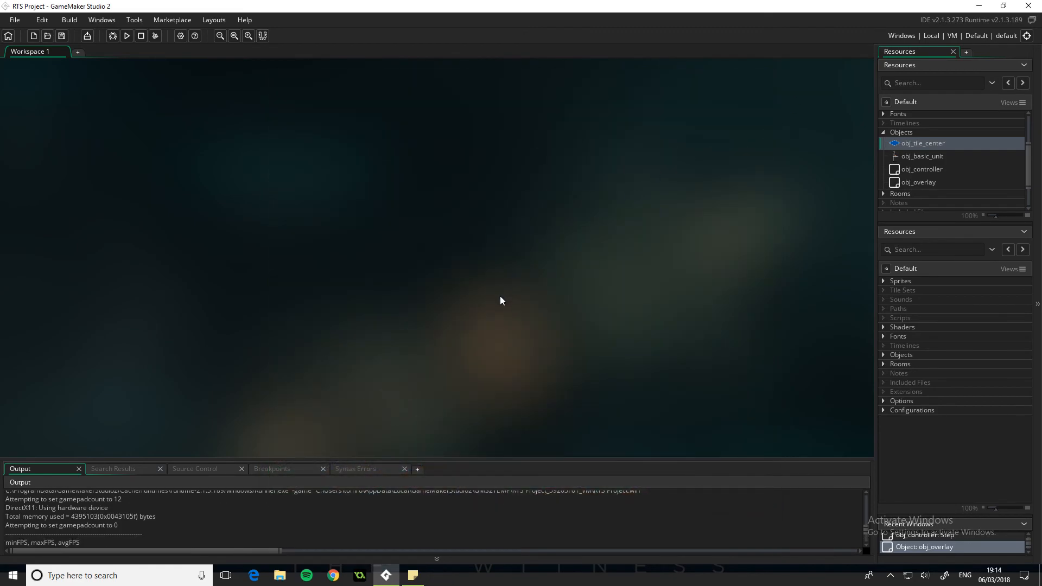
mouse_move(509, 533)
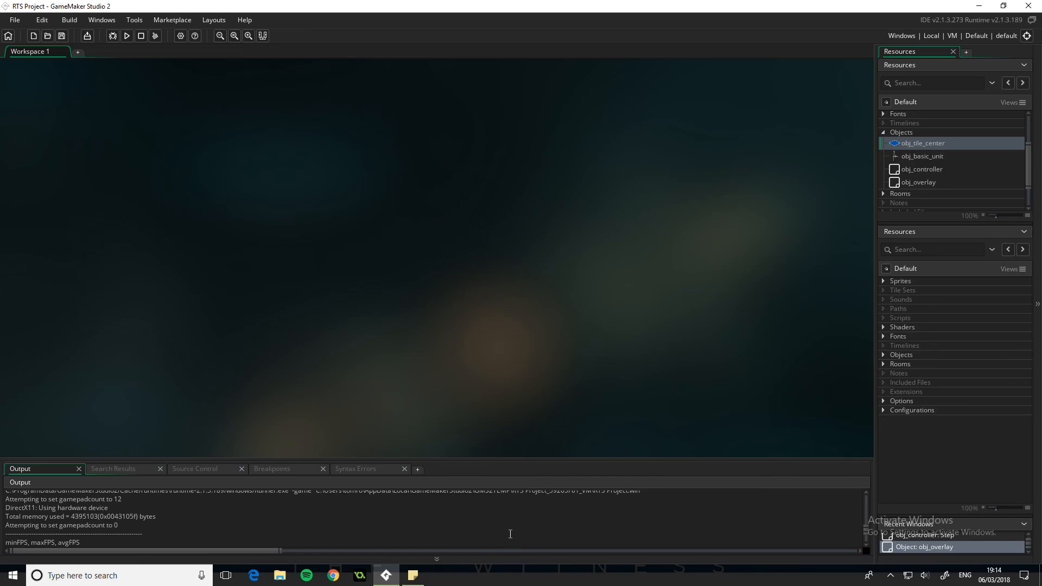